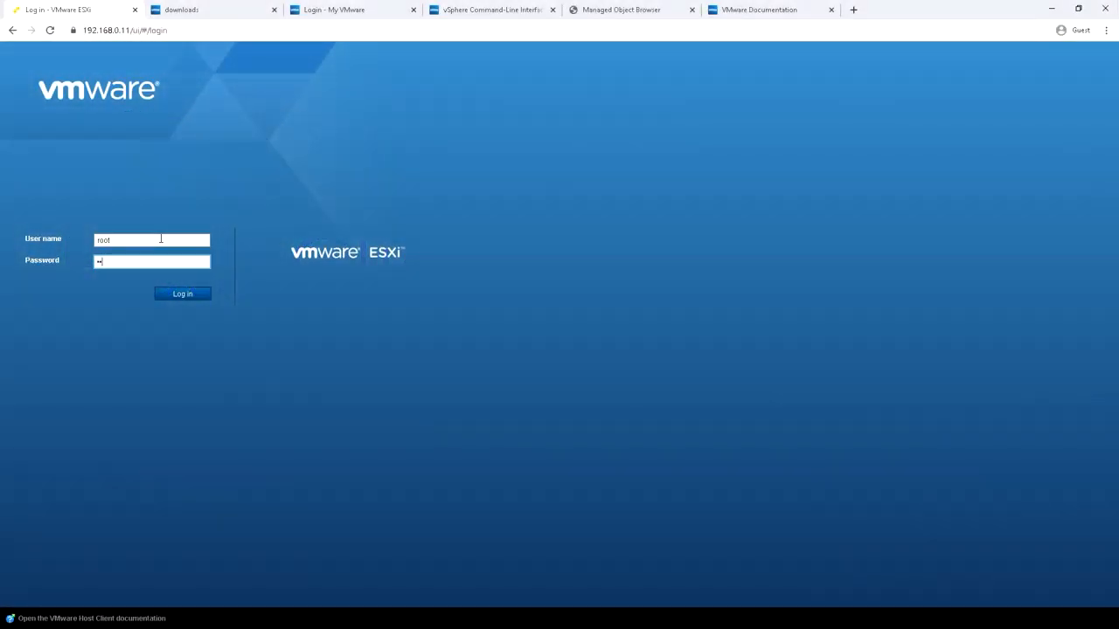
Log in to the ESXi host as root with the account password
type("password")
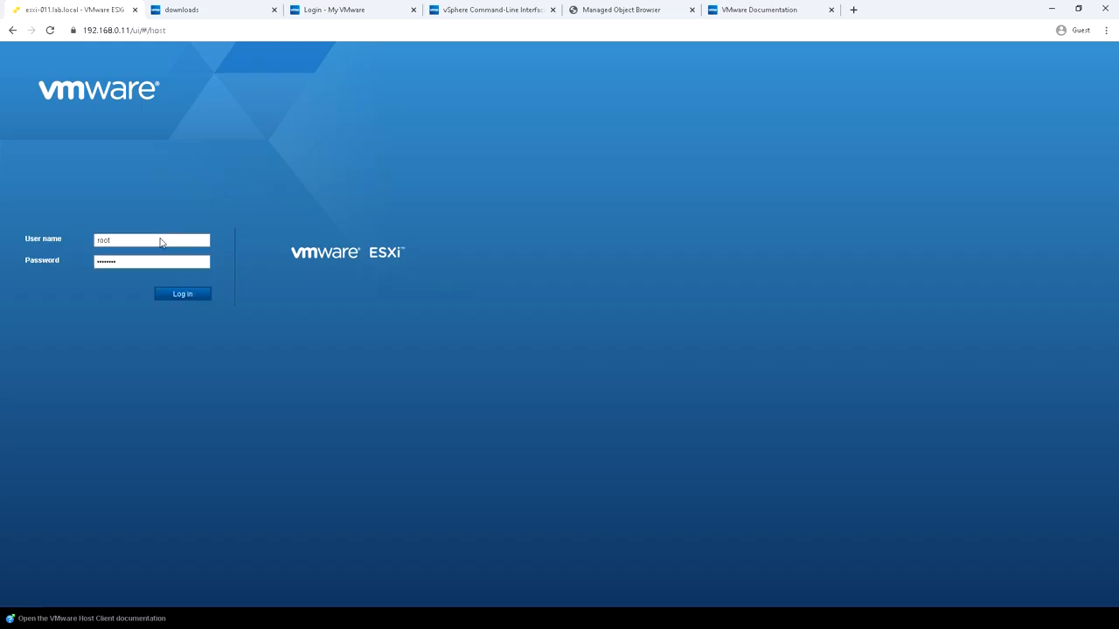
left_click(182, 294)
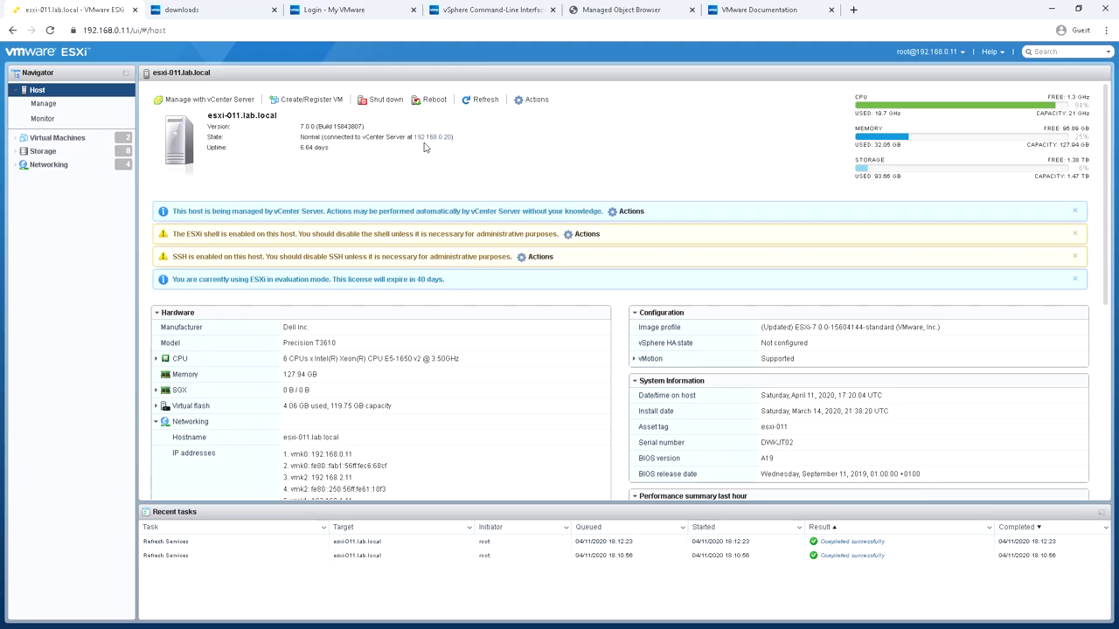
mouse_move(416, 145)
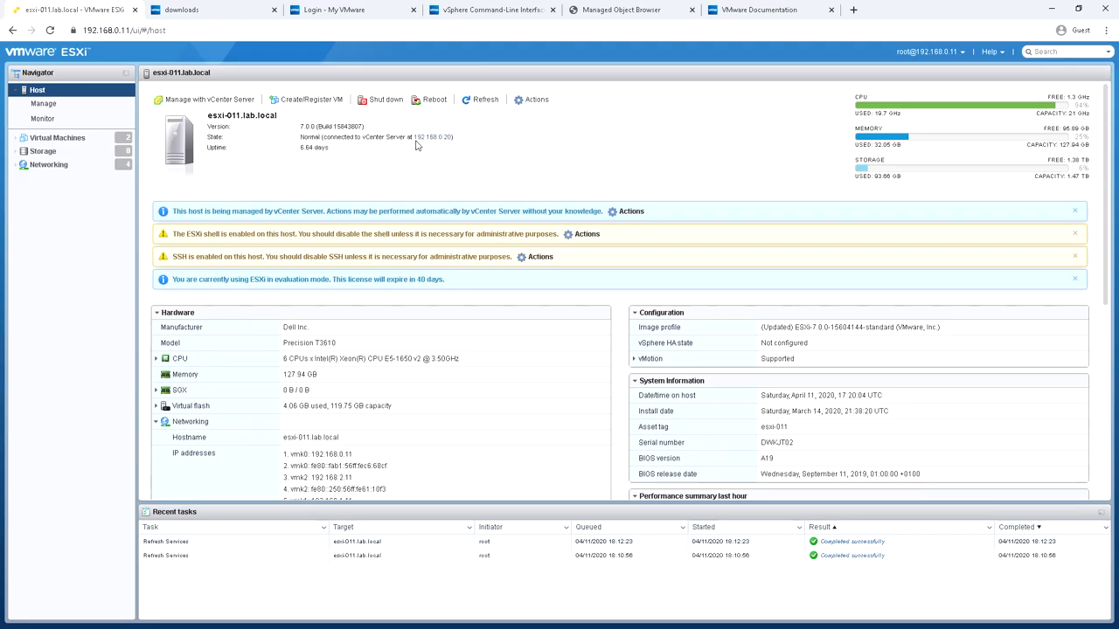
mouse_move(451, 146)
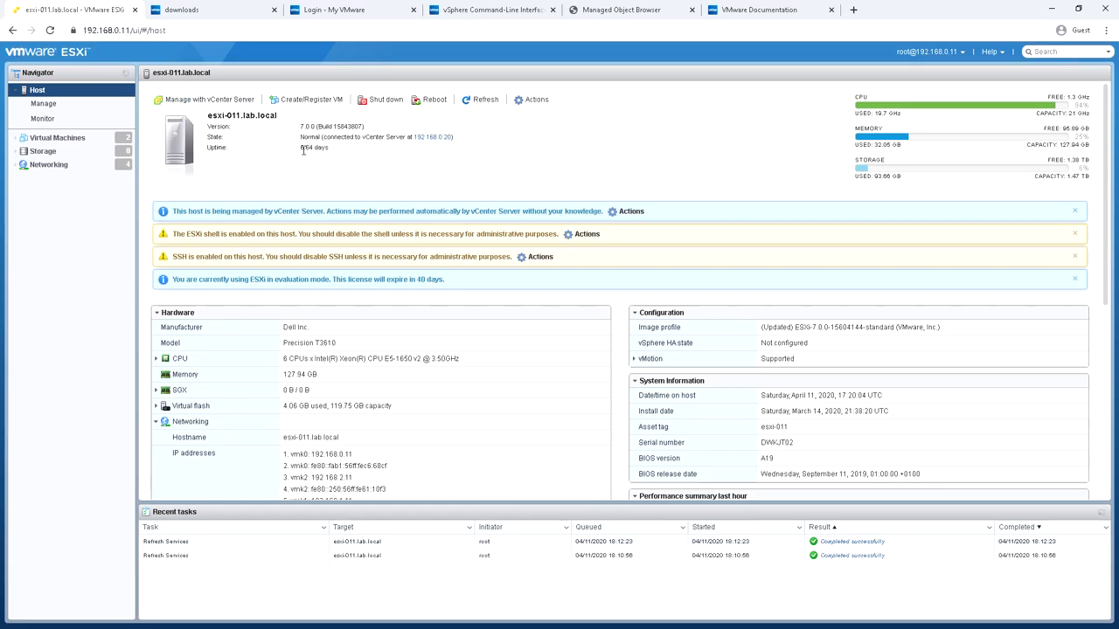
mouse_move(469, 160)
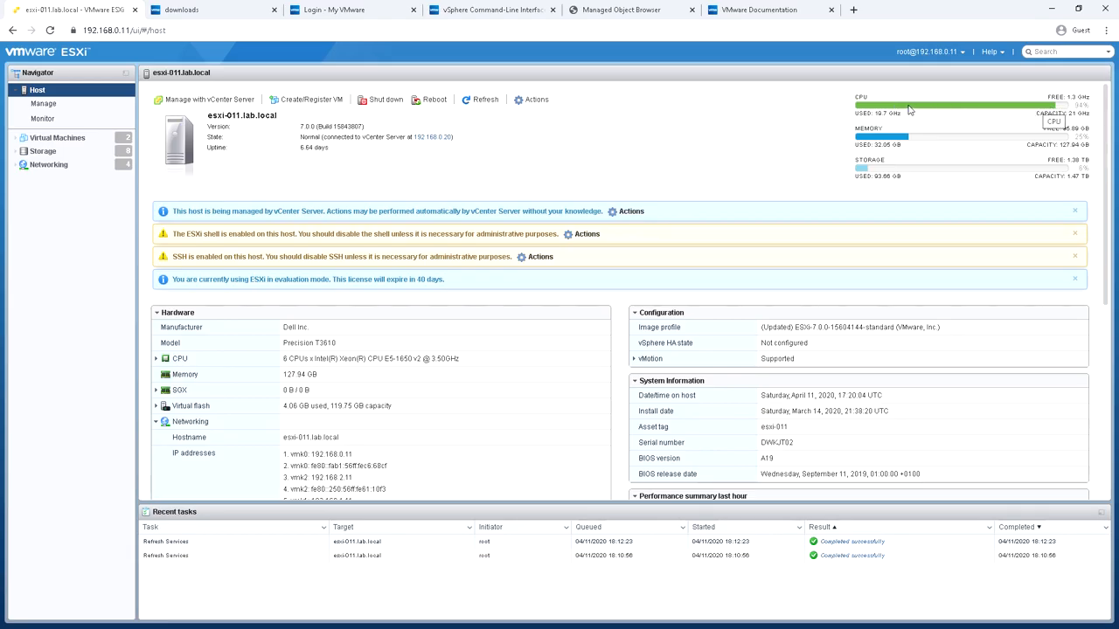
mouse_move(1056, 115)
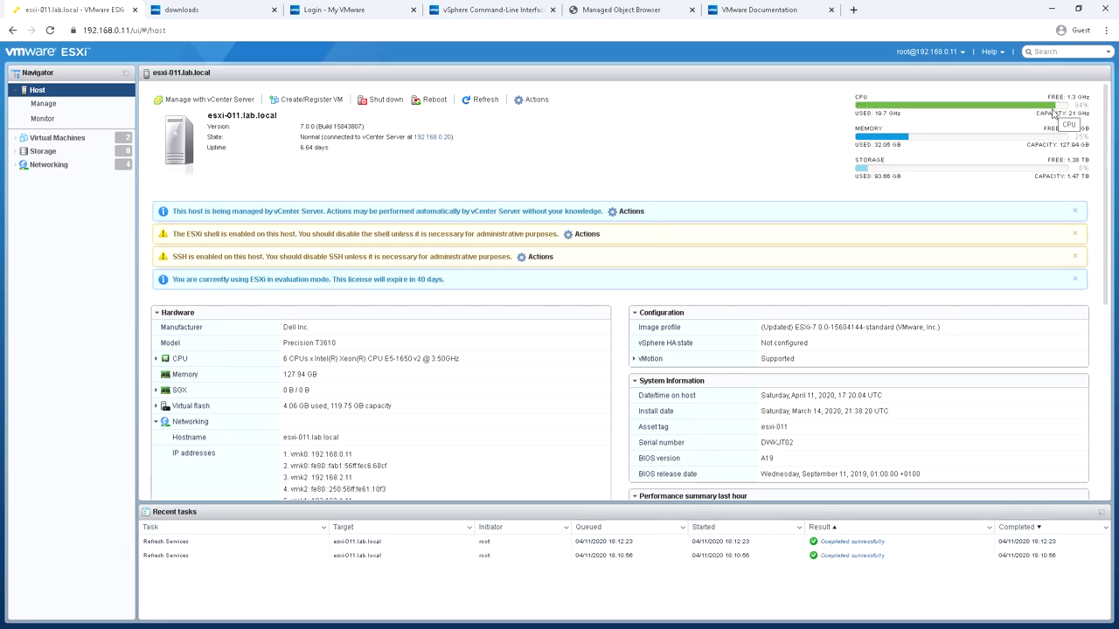
mouse_move(871, 112)
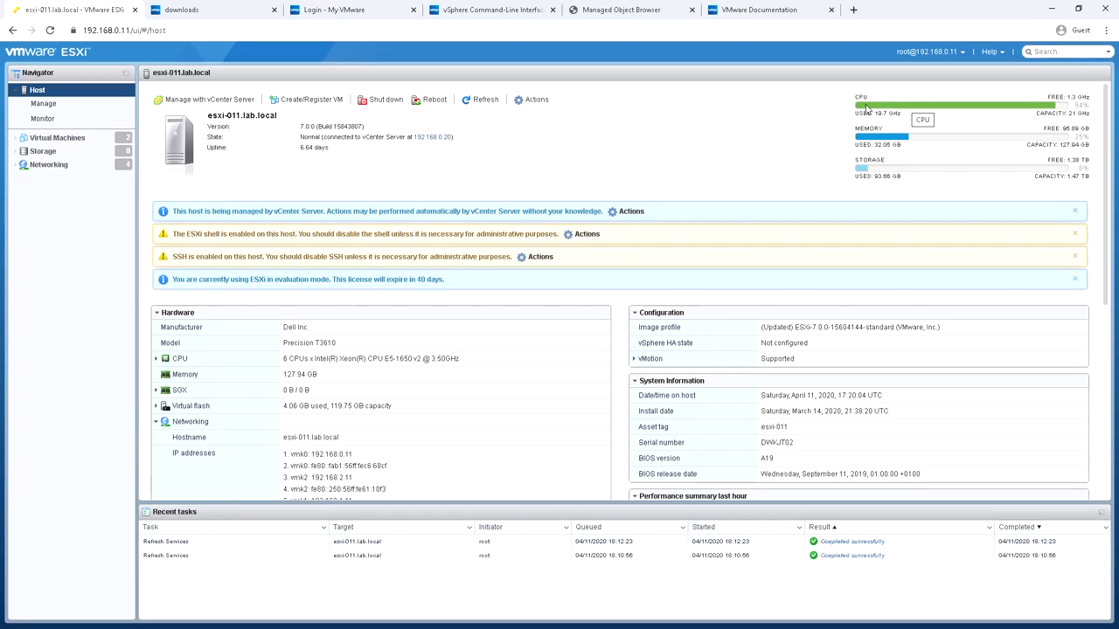
mouse_move(1032, 114)
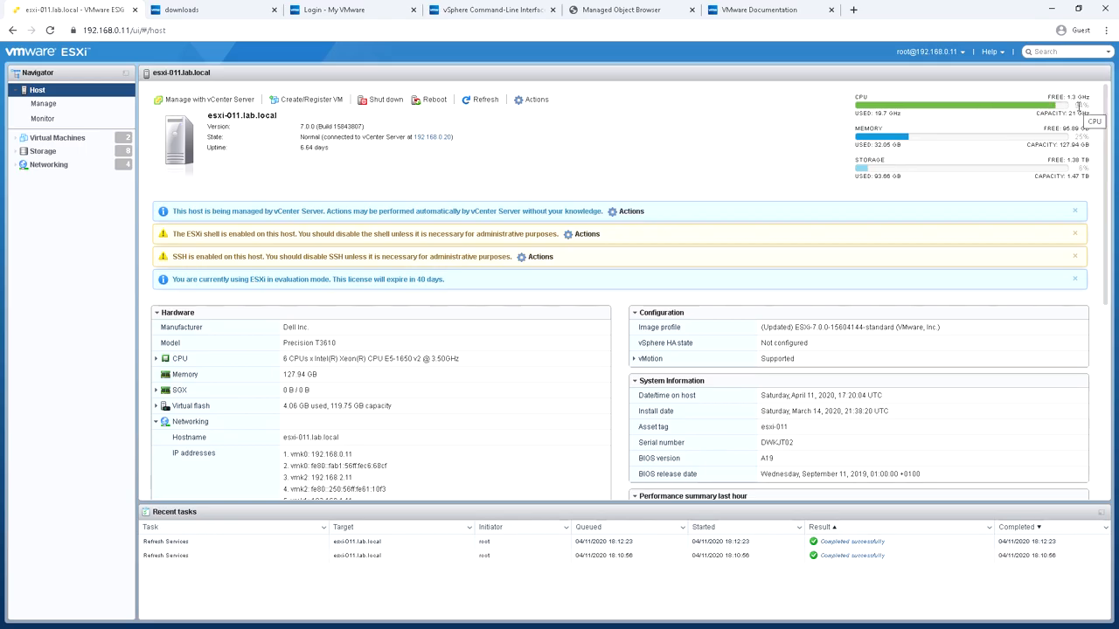
mouse_move(998, 140)
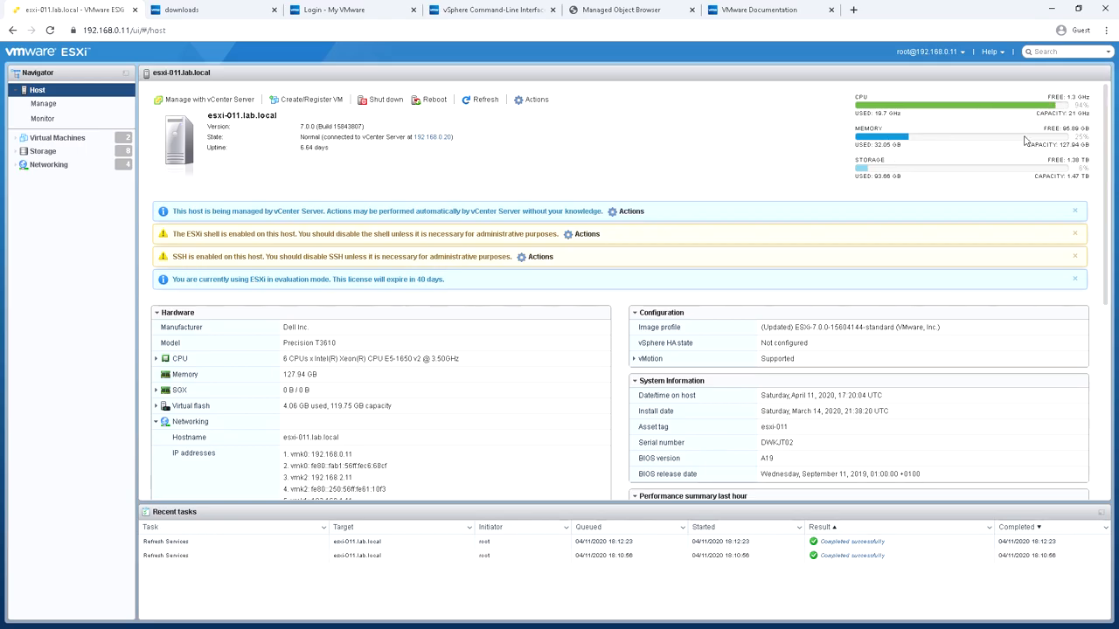
mouse_move(1059, 147)
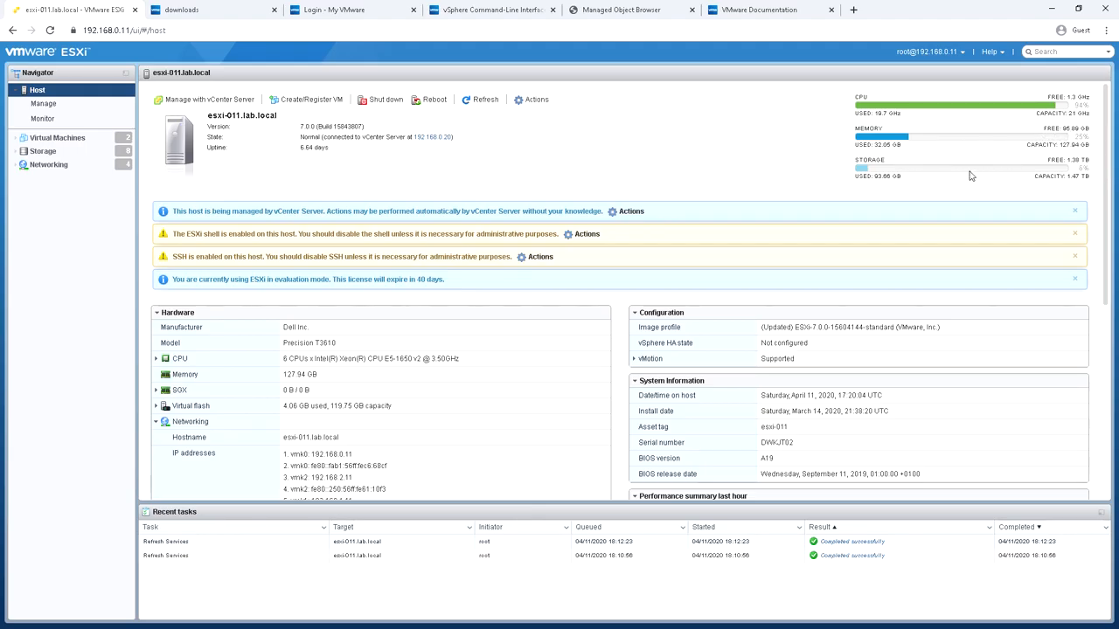
mouse_move(1073, 179)
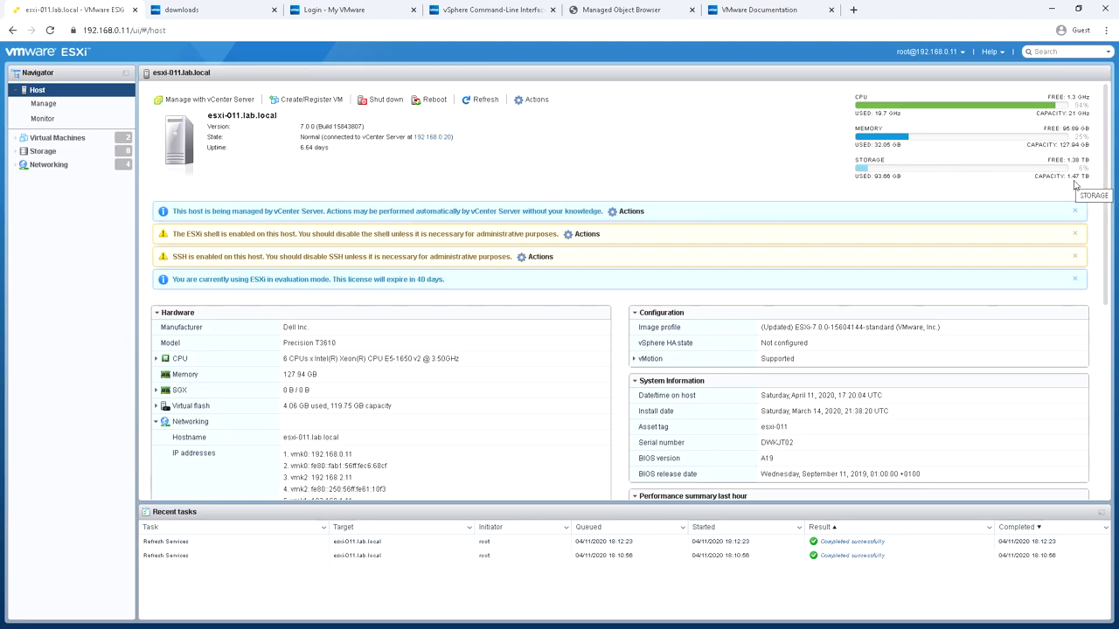
mouse_move(874, 185)
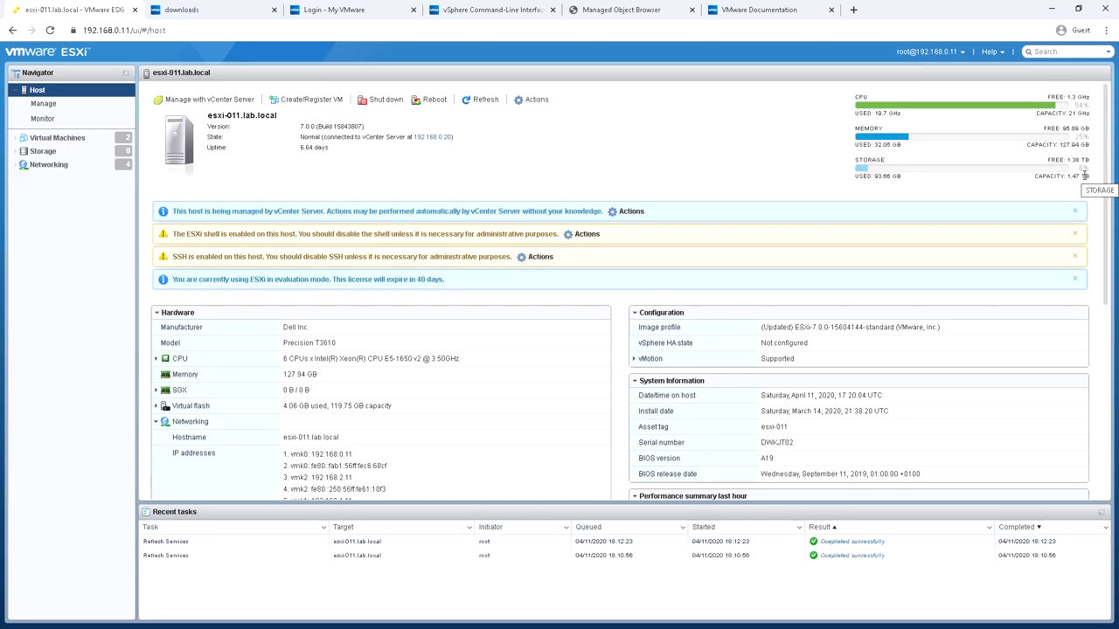
mouse_move(416, 208)
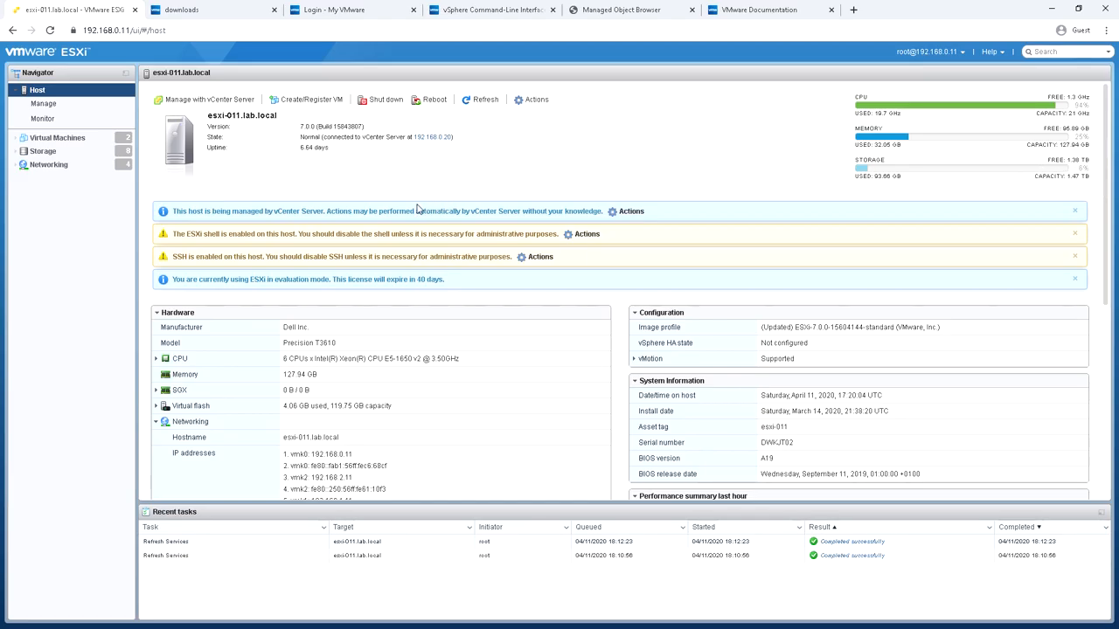
mouse_move(342, 223)
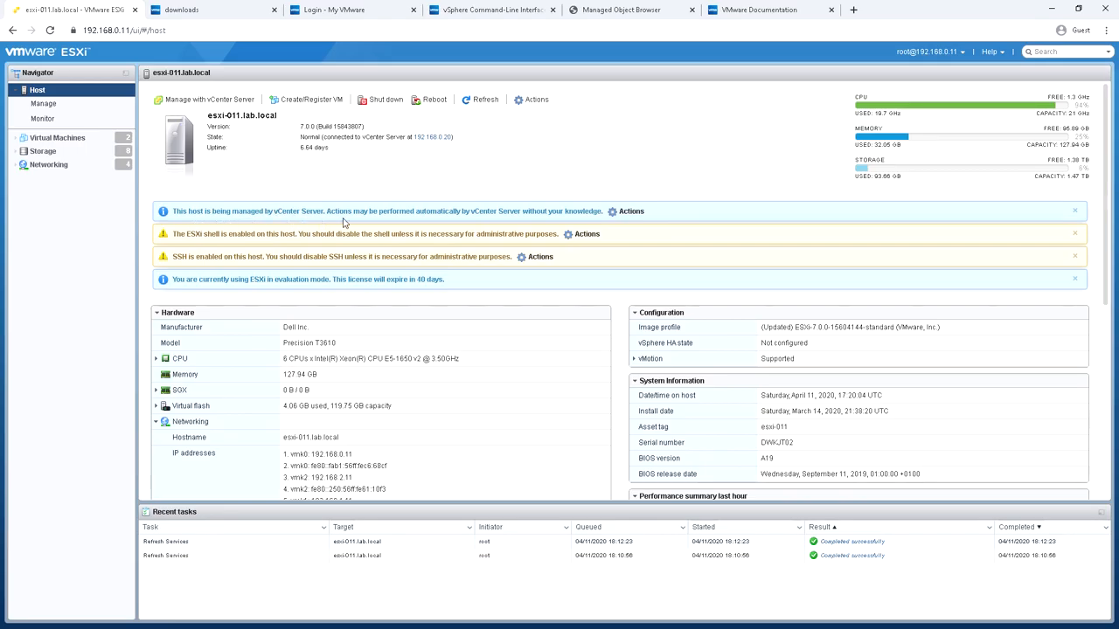
mouse_move(556, 217)
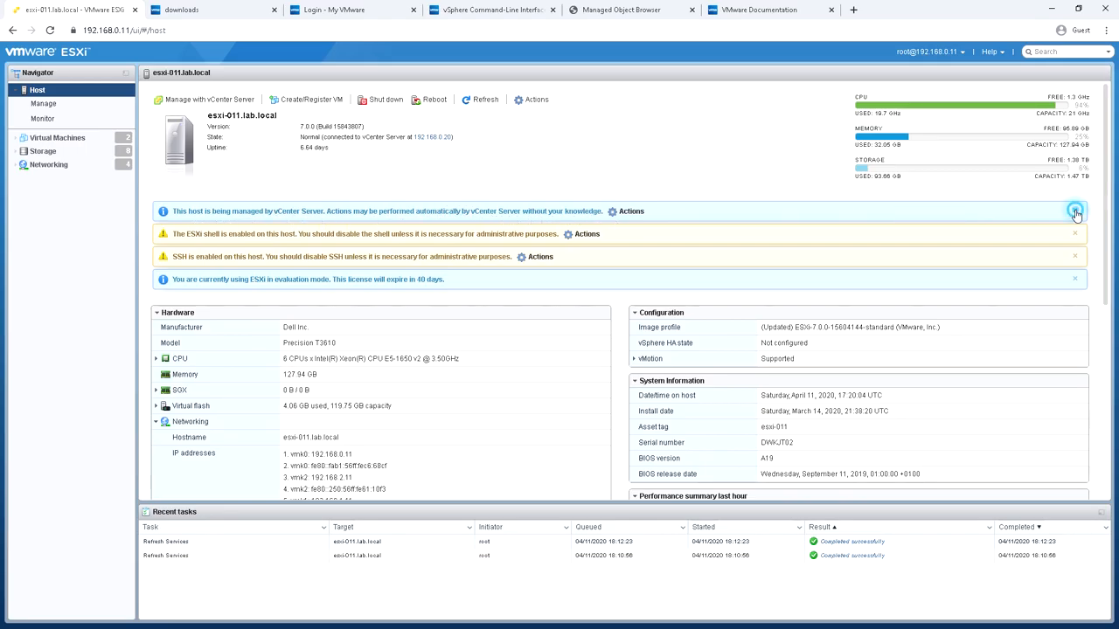
Dismiss the 'managed by vCenter Server' banner and scroll to the networking and datastore details
left_click(1073, 211)
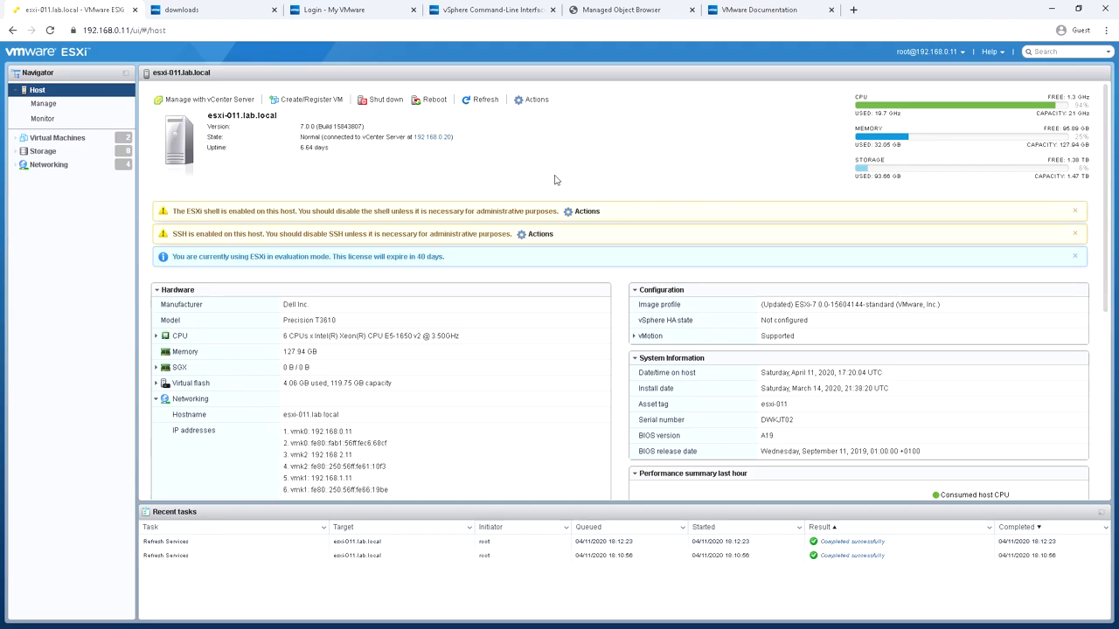
mouse_move(182, 211)
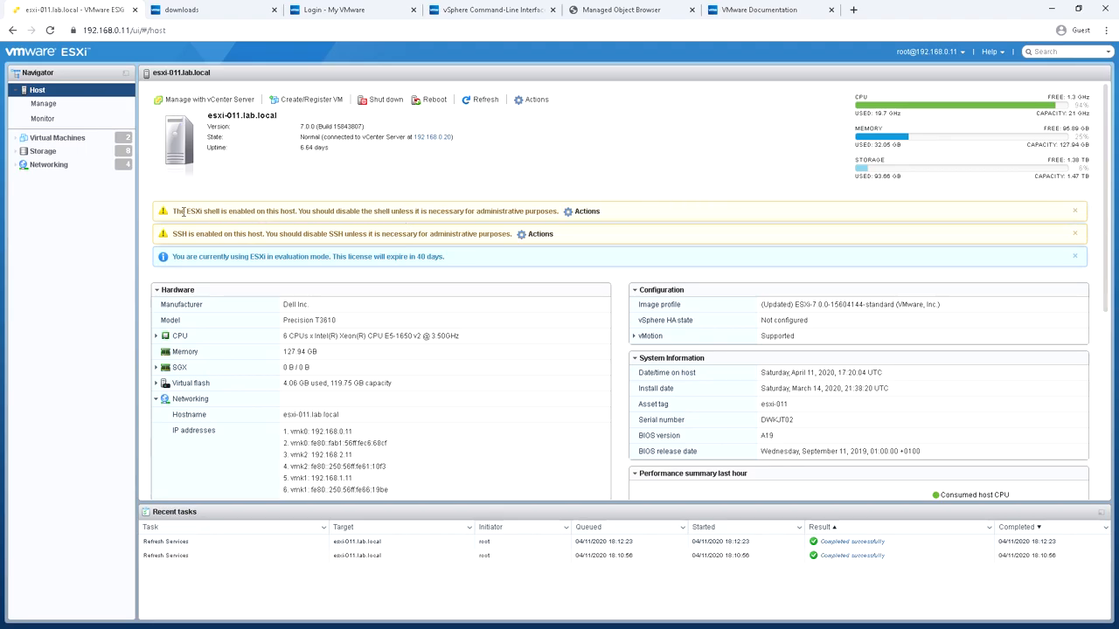
mouse_move(283, 229)
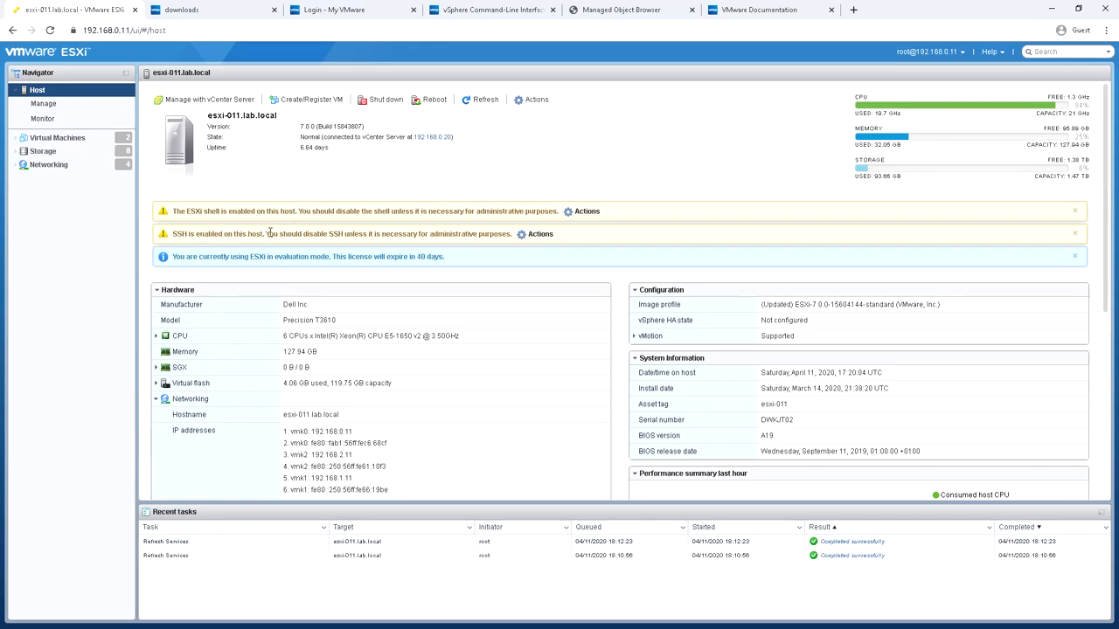
mouse_move(304, 284)
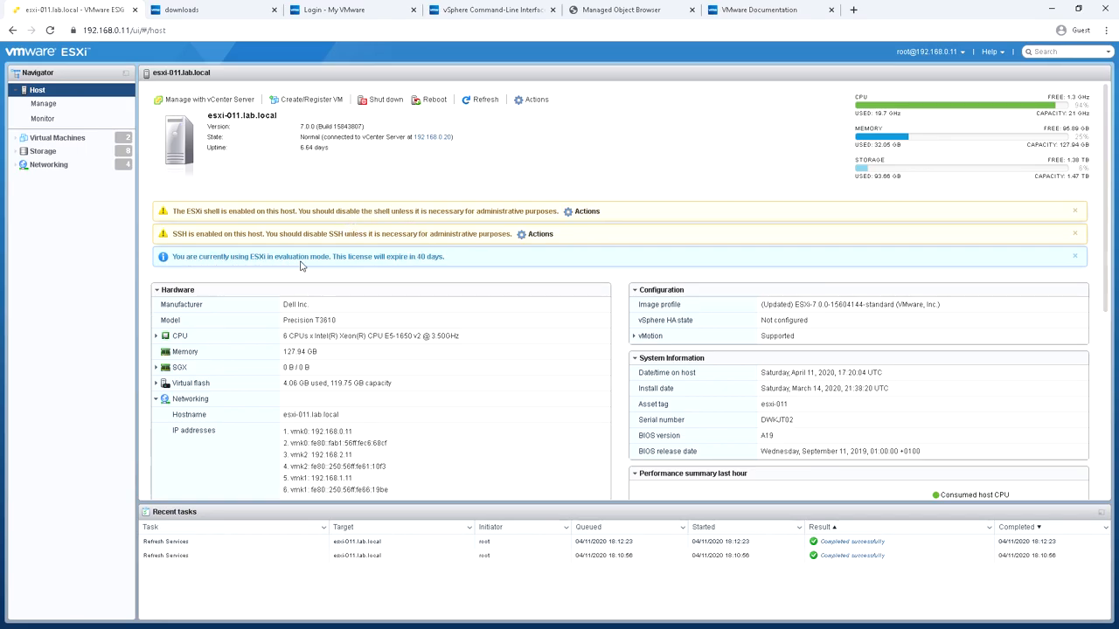
mouse_move(860, 273)
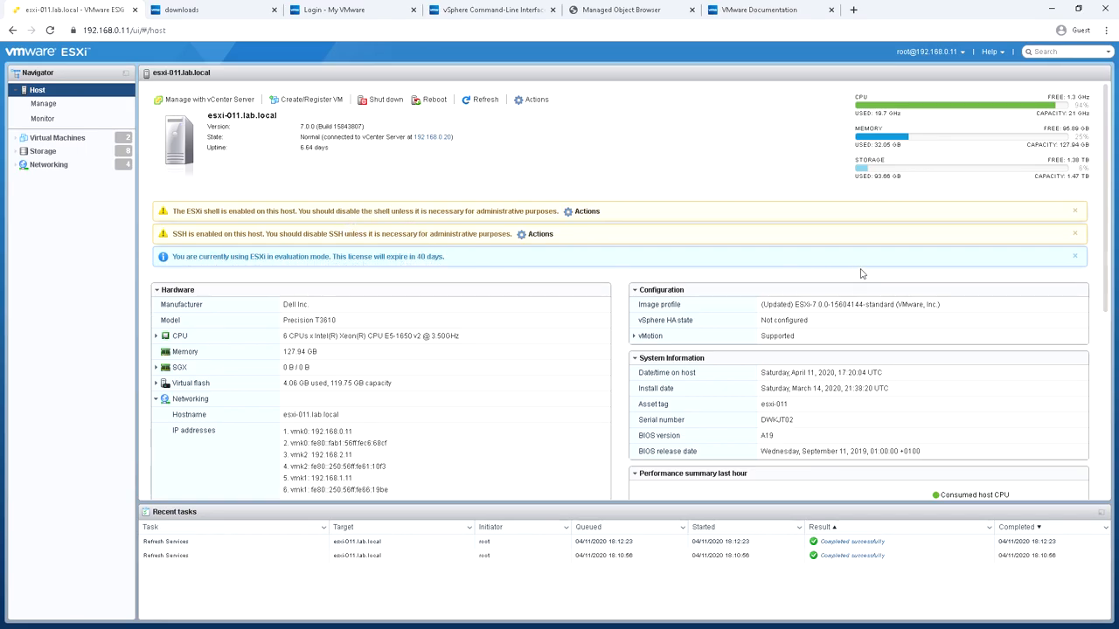
mouse_move(900, 262)
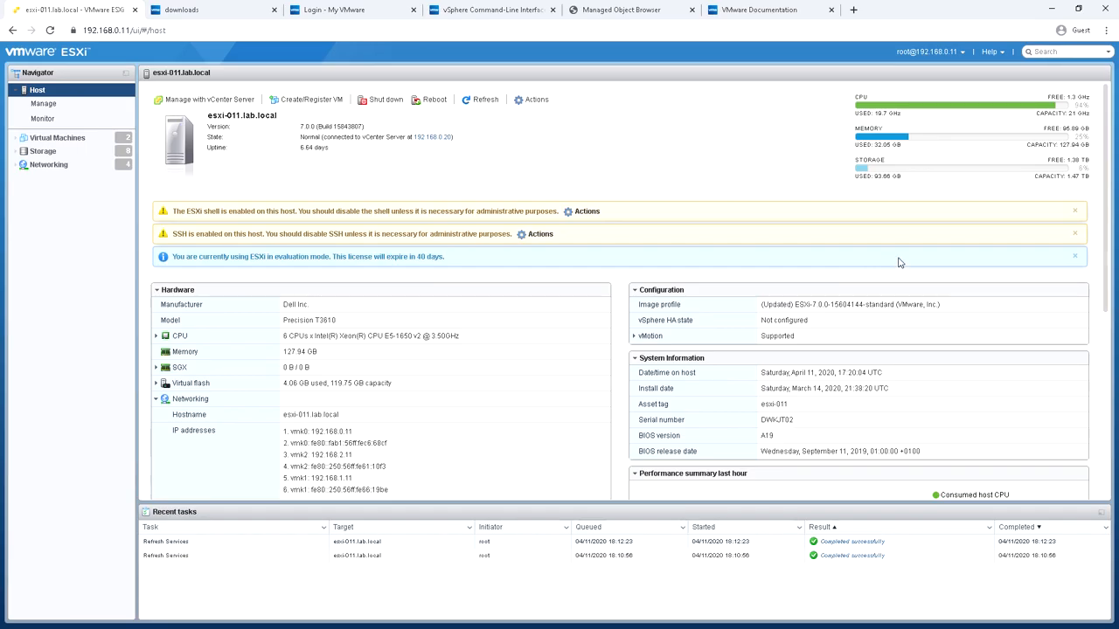
scroll("down", 3)
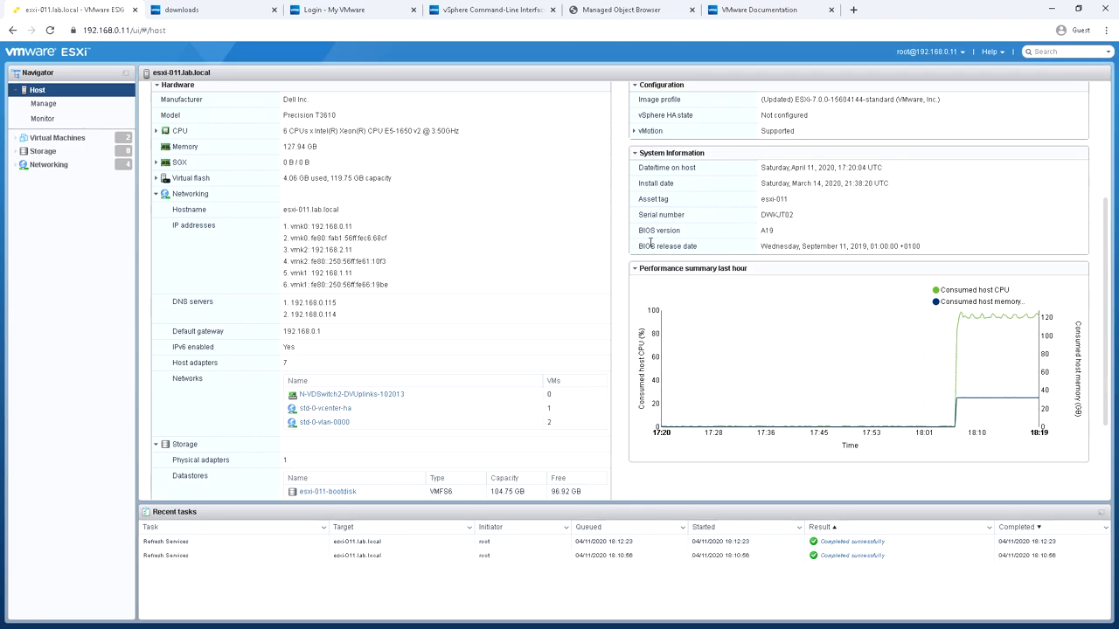
mouse_move(340, 101)
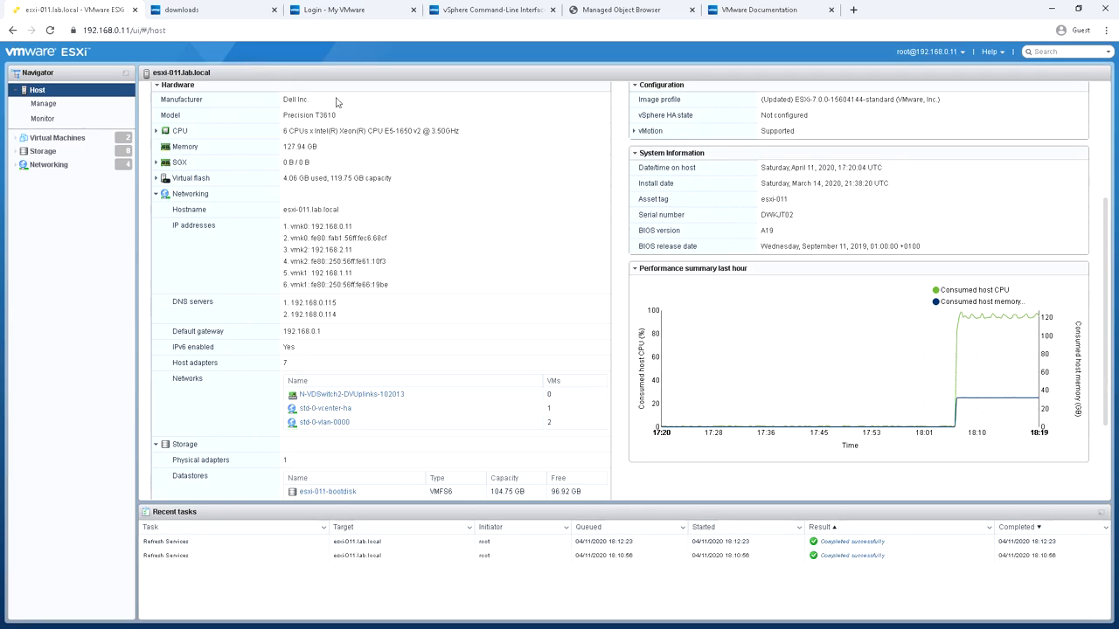
mouse_move(346, 119)
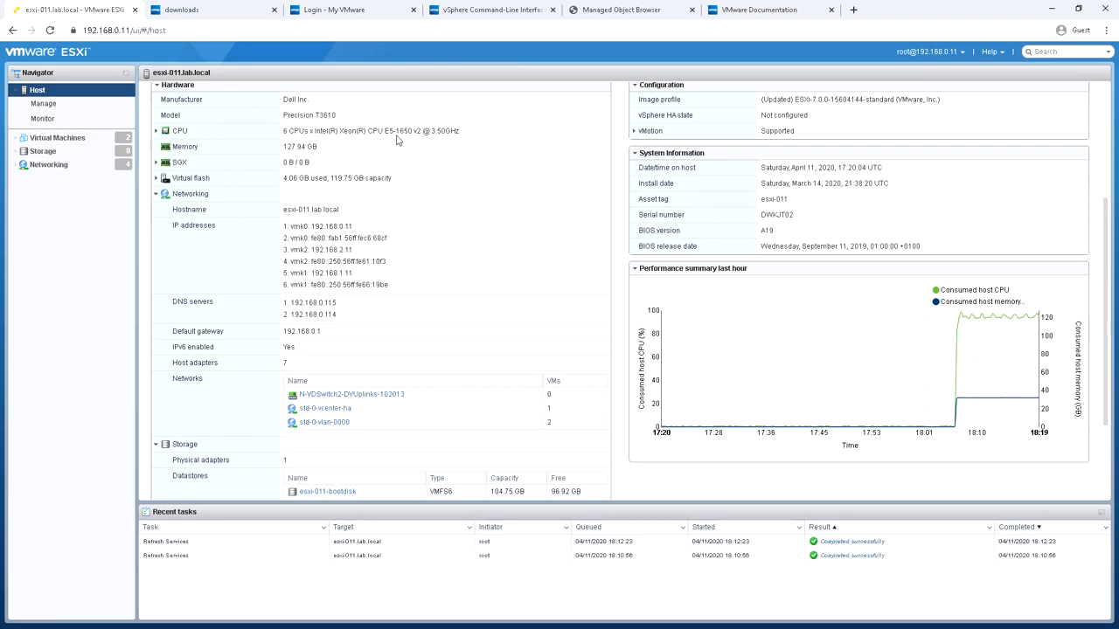
Expand CPU details (12 logical, 1 socket, 6 cores, hyperthreading) and highlight the host name under Networking
left_click(157, 129)
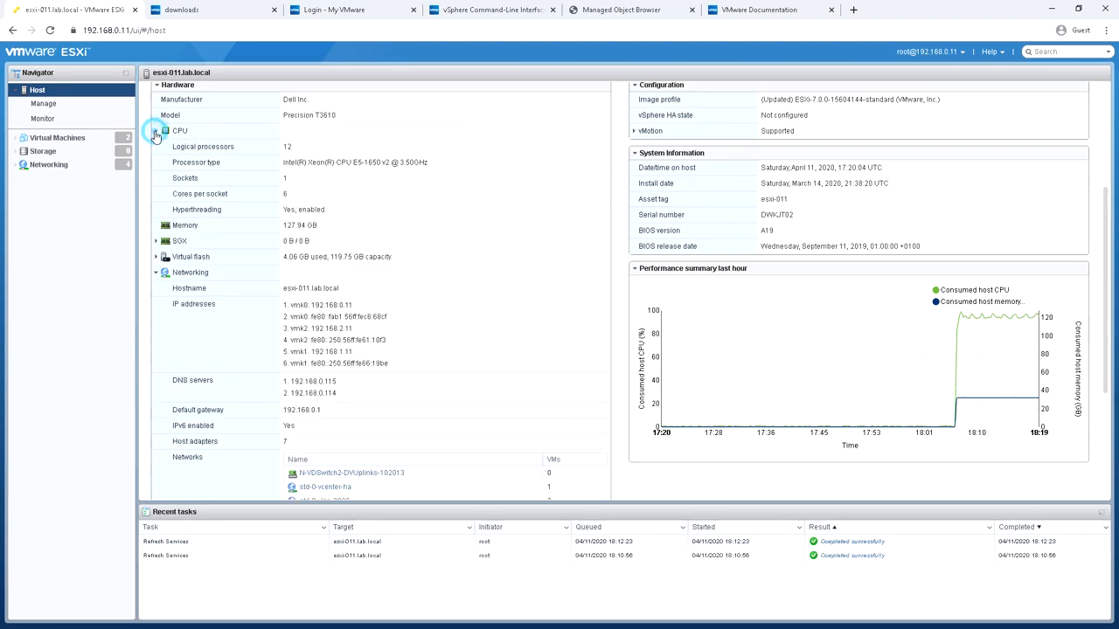
left_click(156, 129)
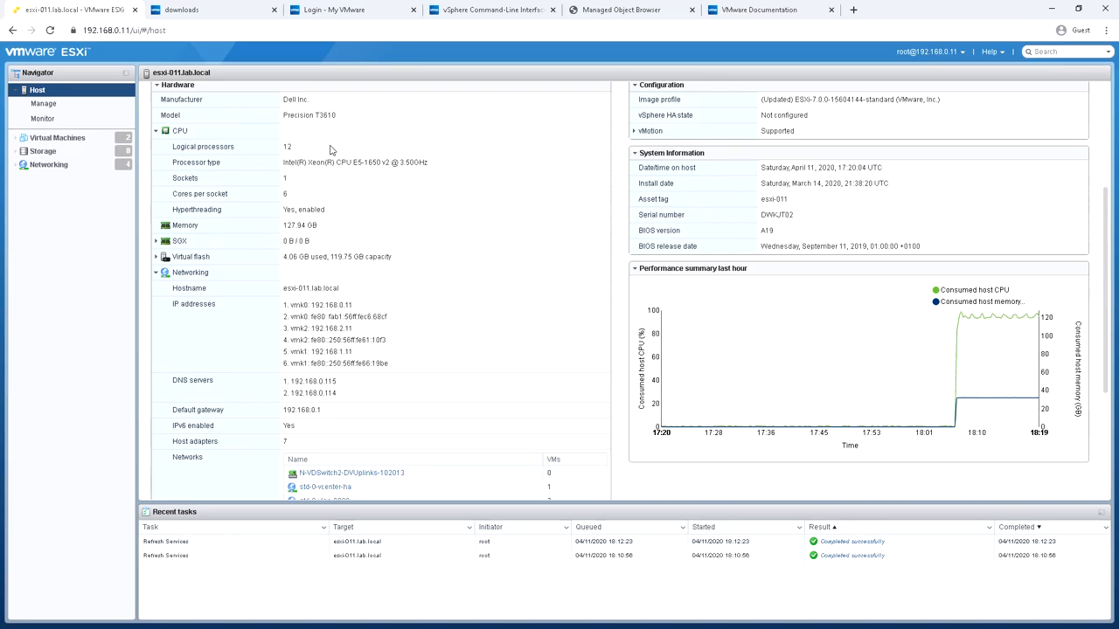
mouse_move(295, 180)
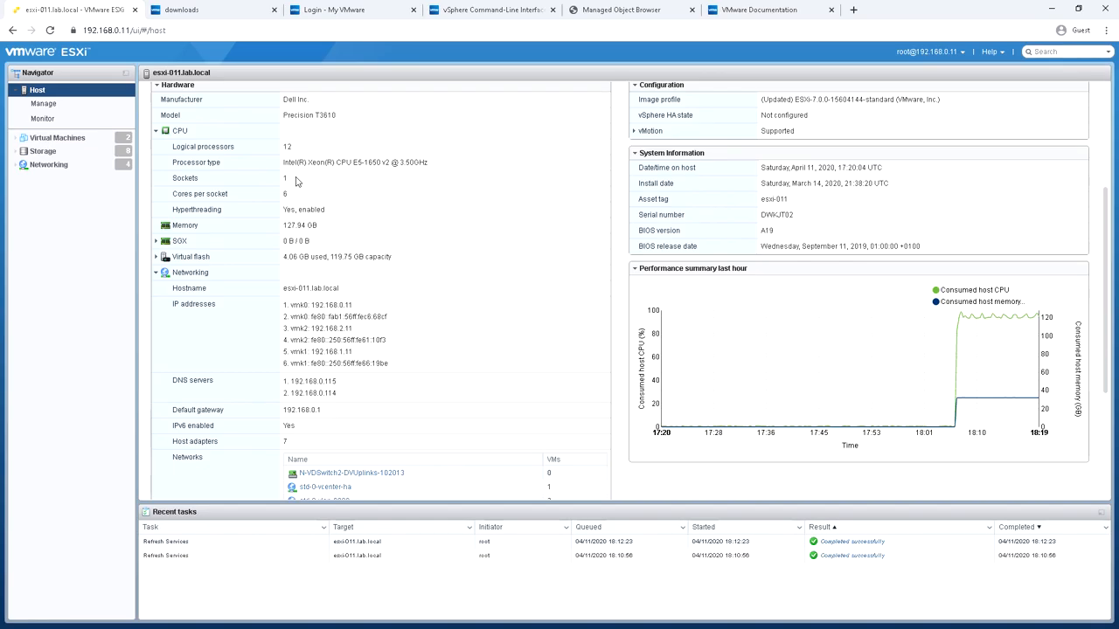
mouse_move(297, 199)
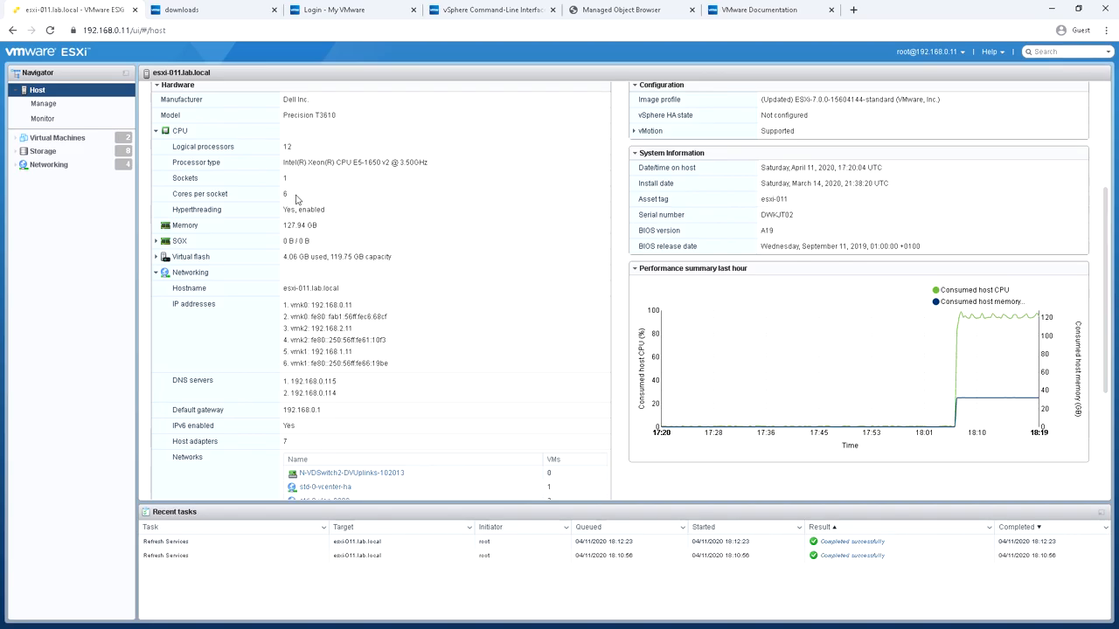
mouse_move(292, 187)
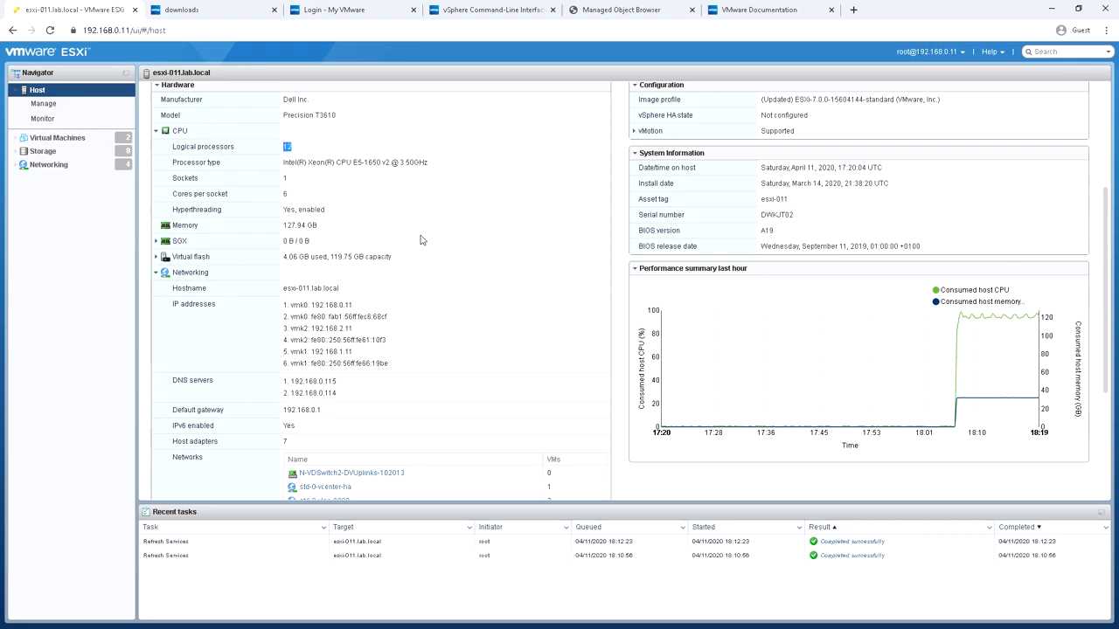
mouse_move(306, 225)
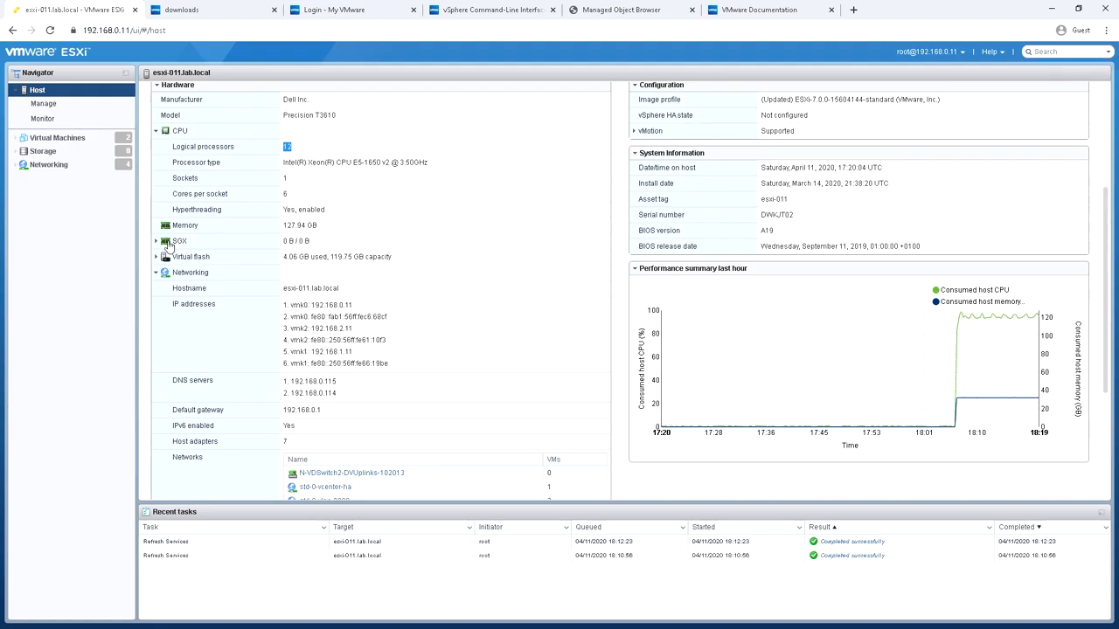
left_click(158, 241)
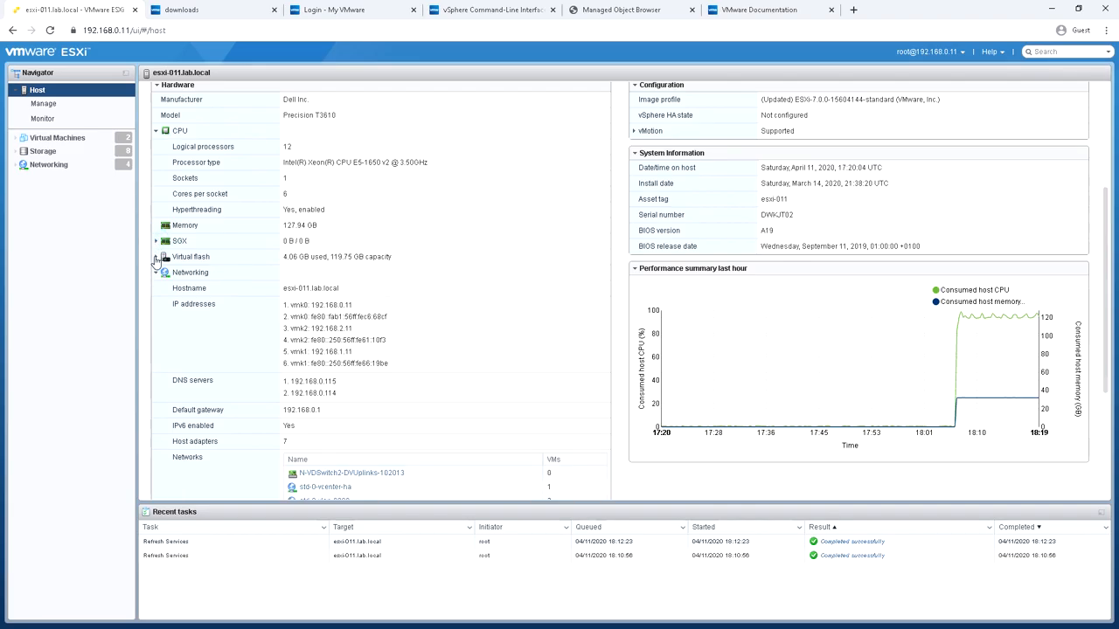
left_click(157, 257)
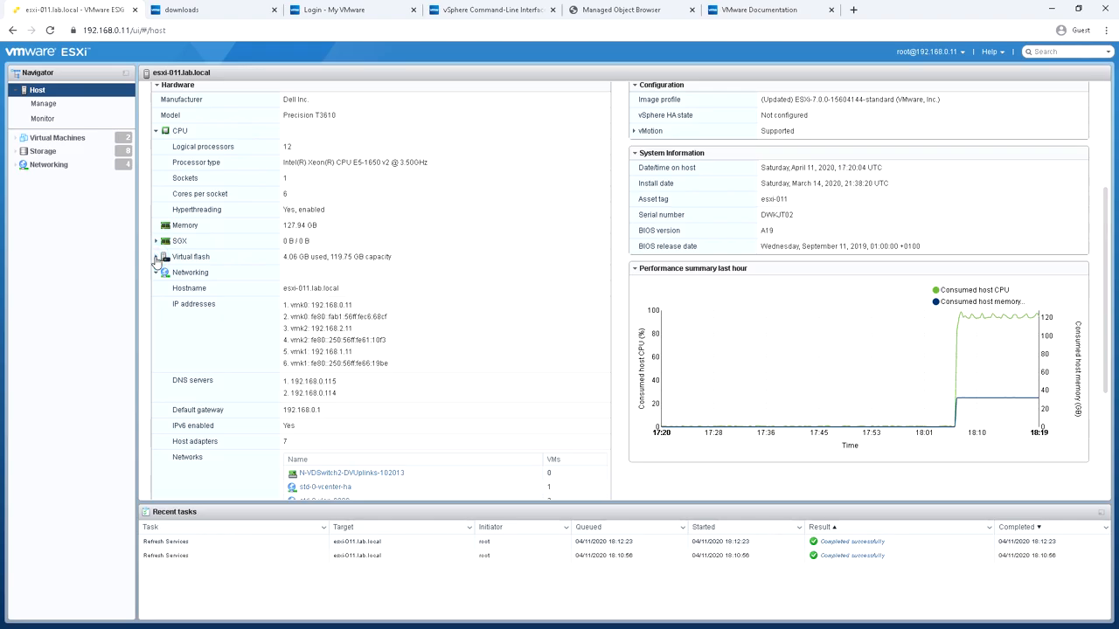
mouse_move(335, 300)
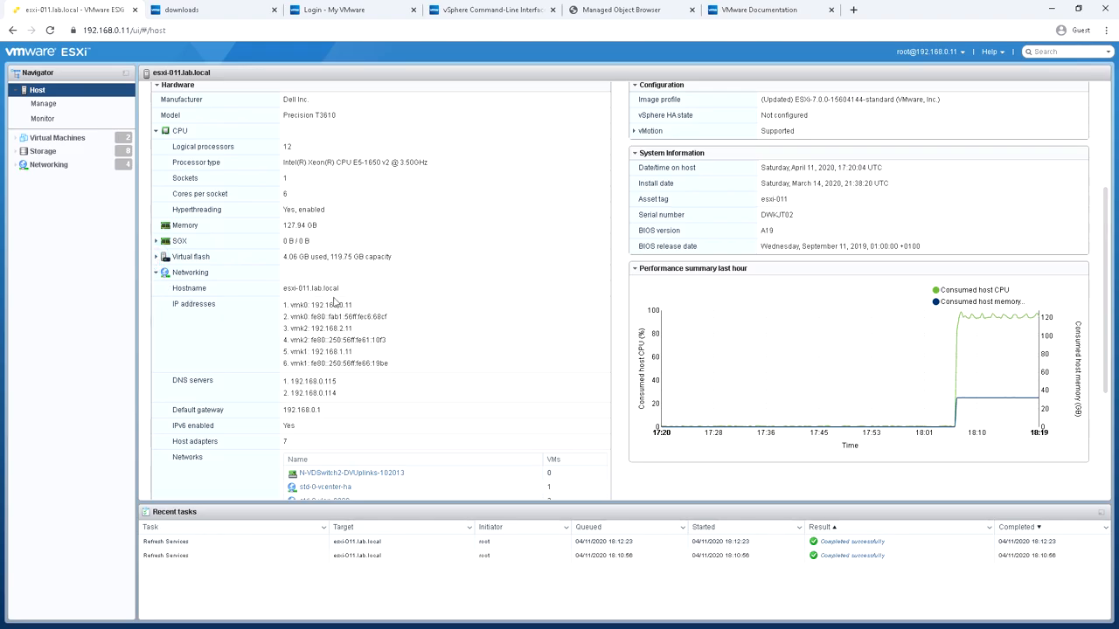
double_click(311, 287)
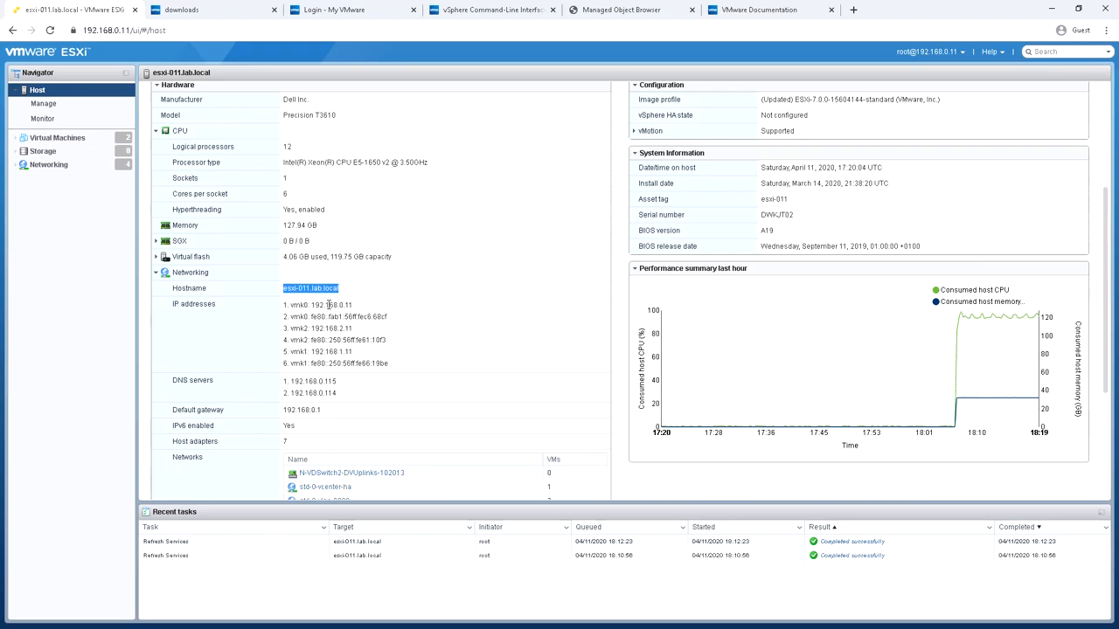
mouse_move(353, 304)
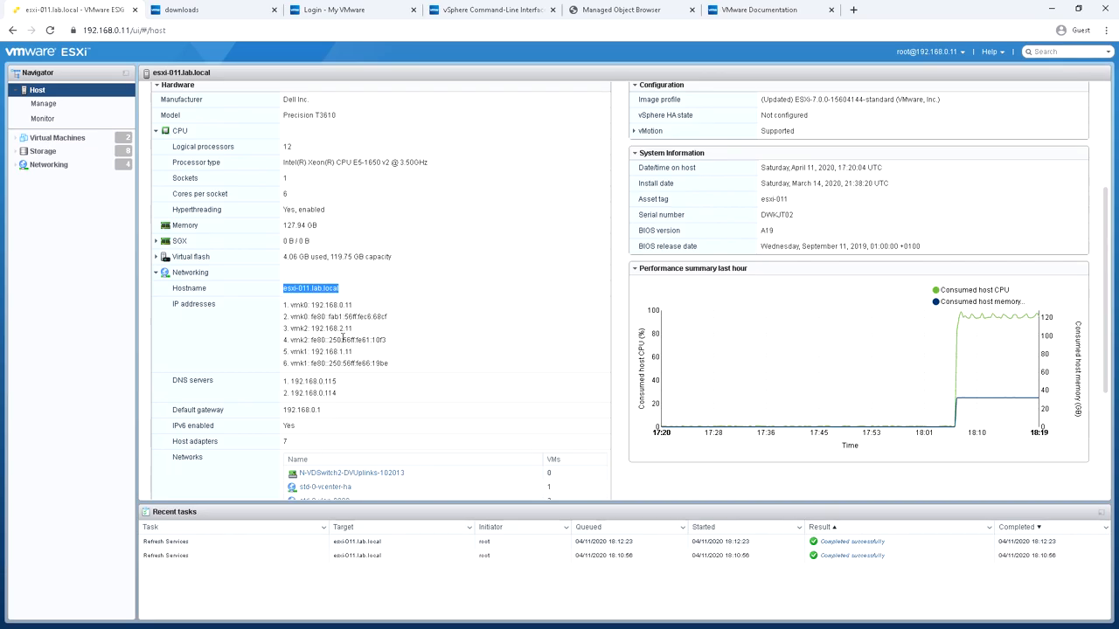
mouse_move(328, 365)
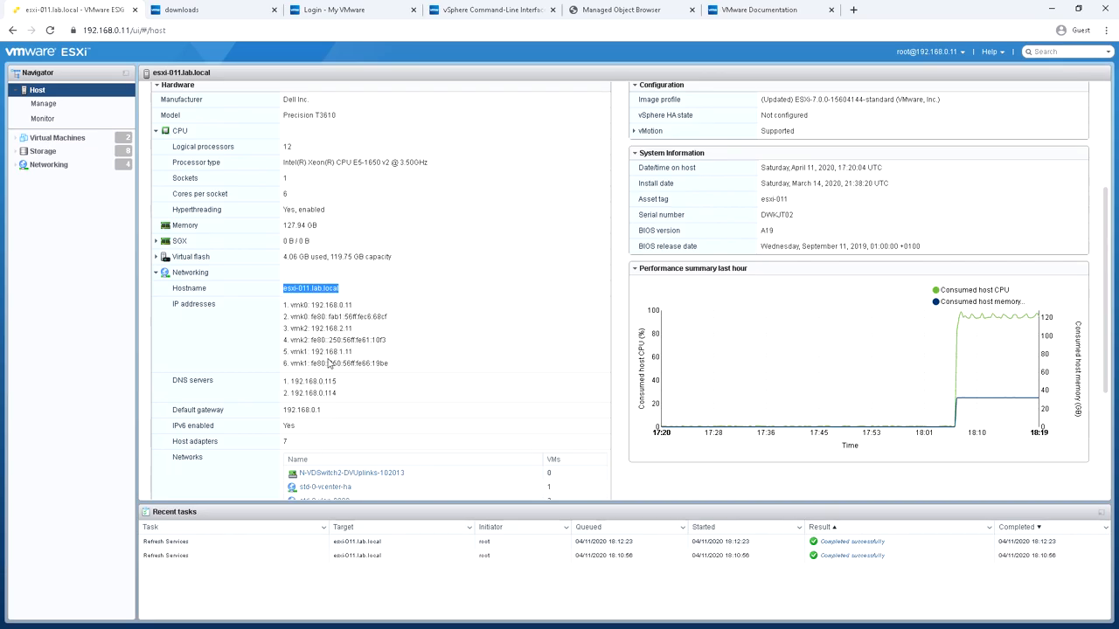
mouse_move(345, 399)
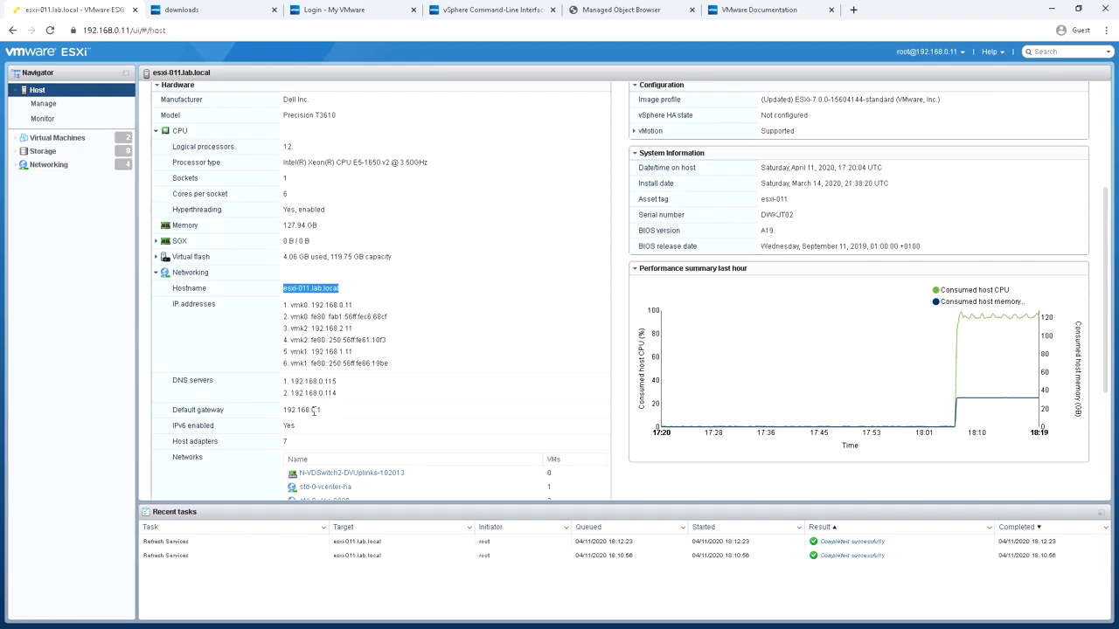
mouse_move(329, 416)
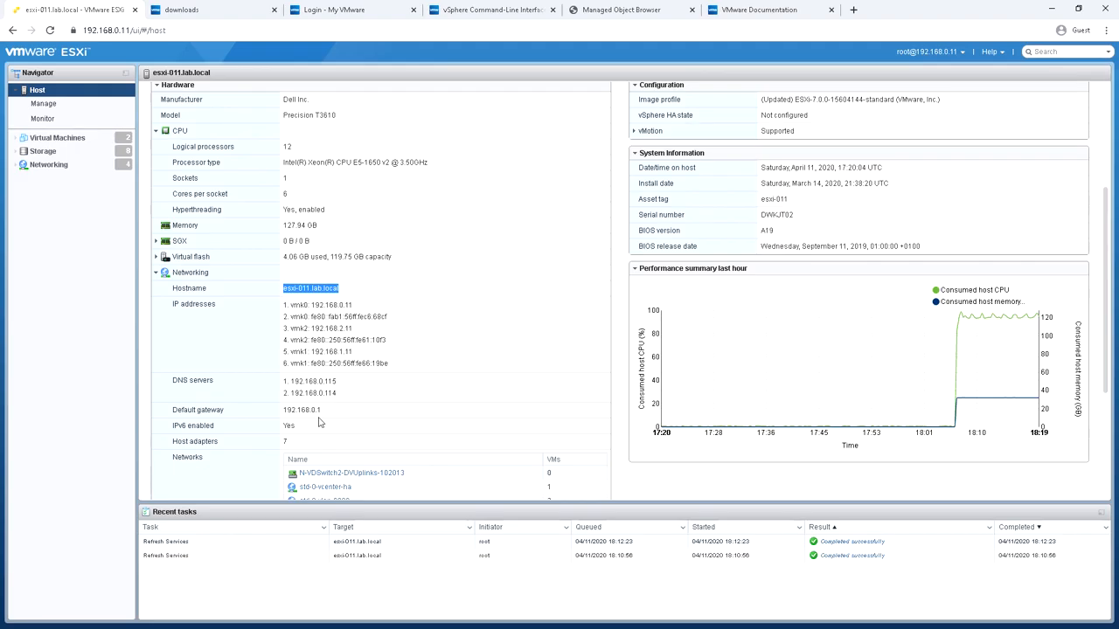
mouse_move(294, 448)
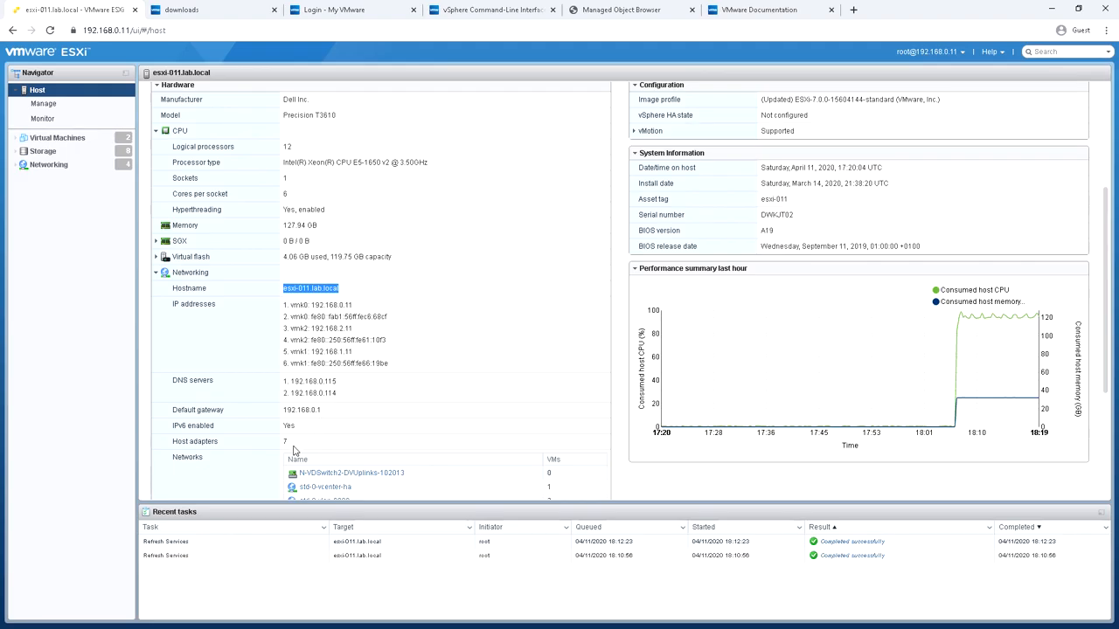
scroll("down", 3)
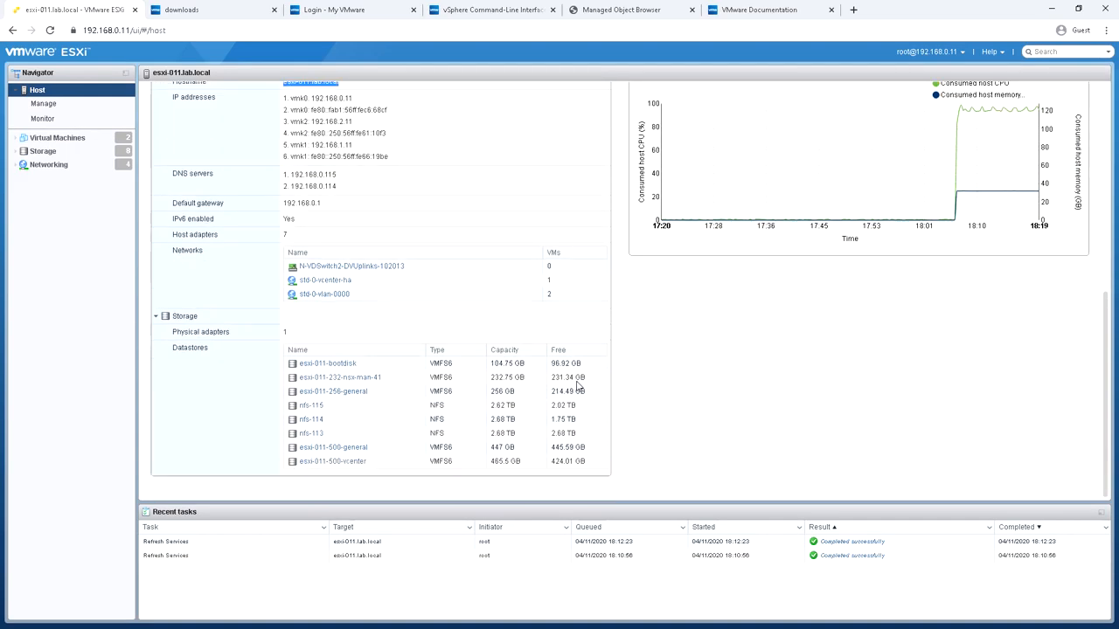
mouse_move(479, 329)
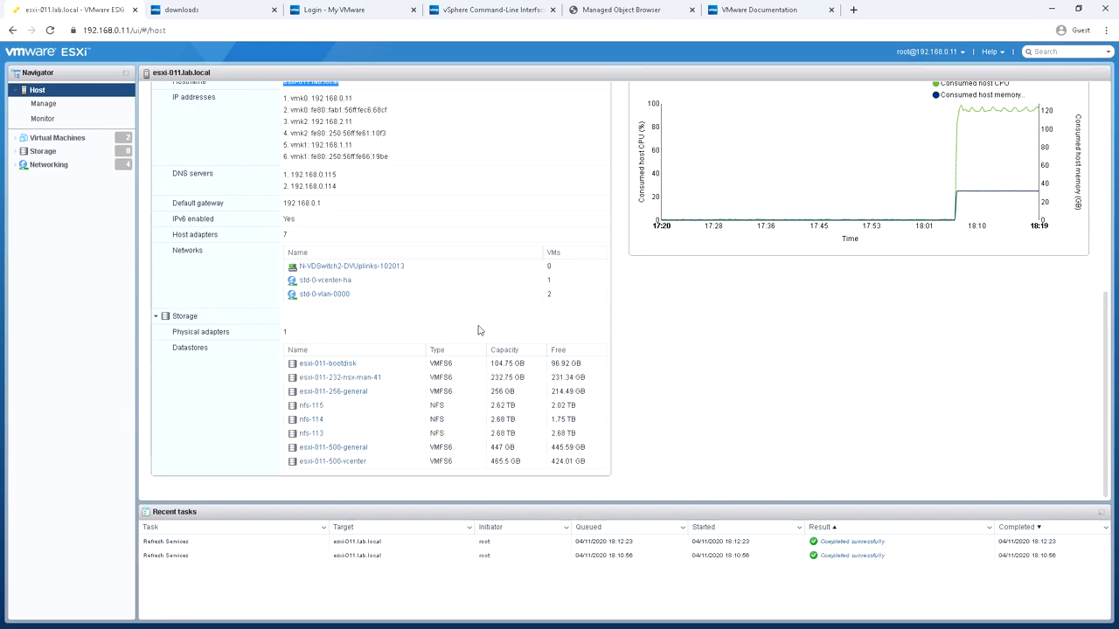
mouse_move(439, 276)
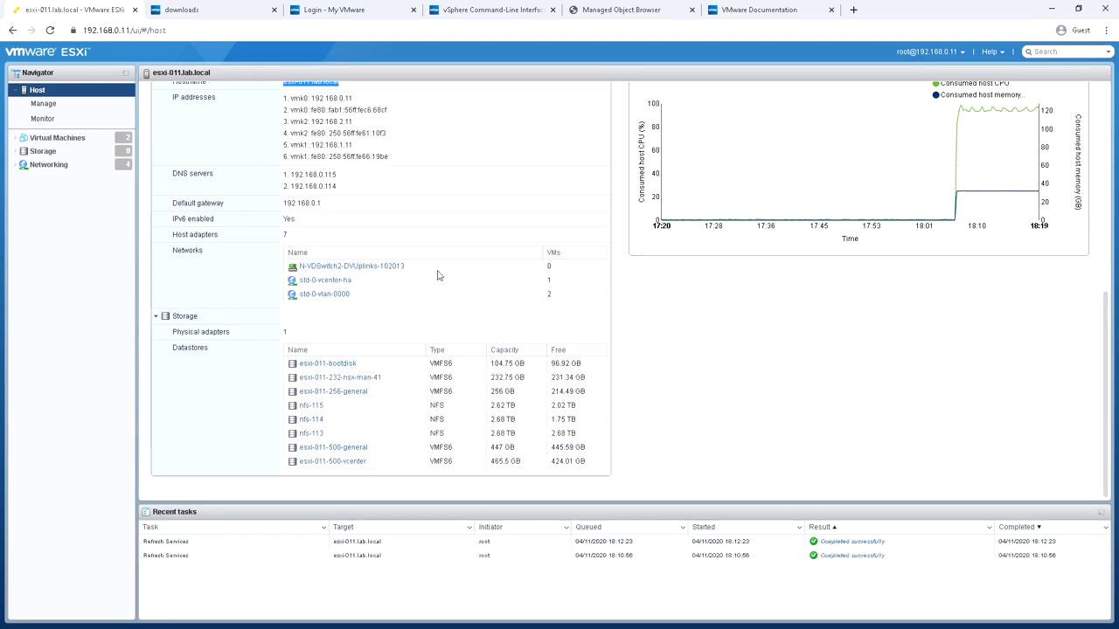
mouse_move(340, 279)
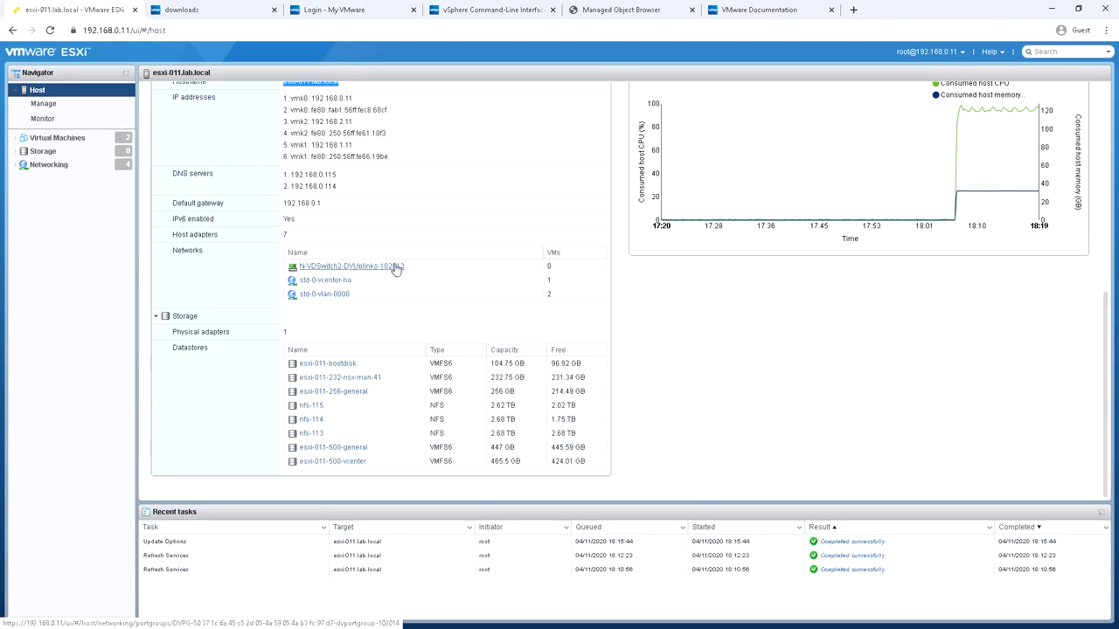
mouse_move(381, 287)
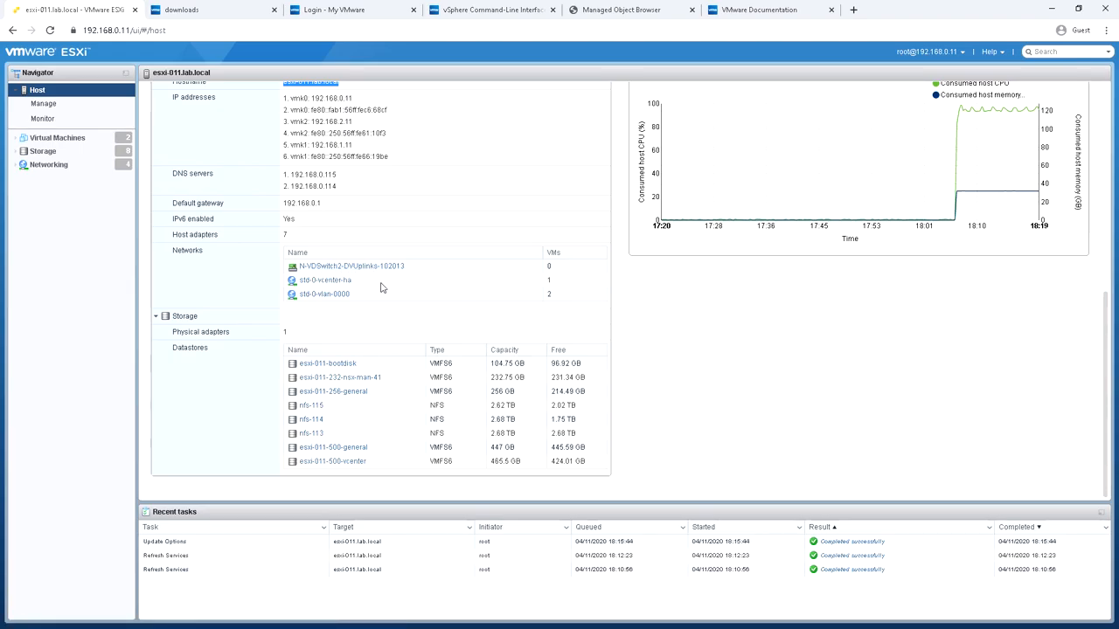
mouse_move(336, 285)
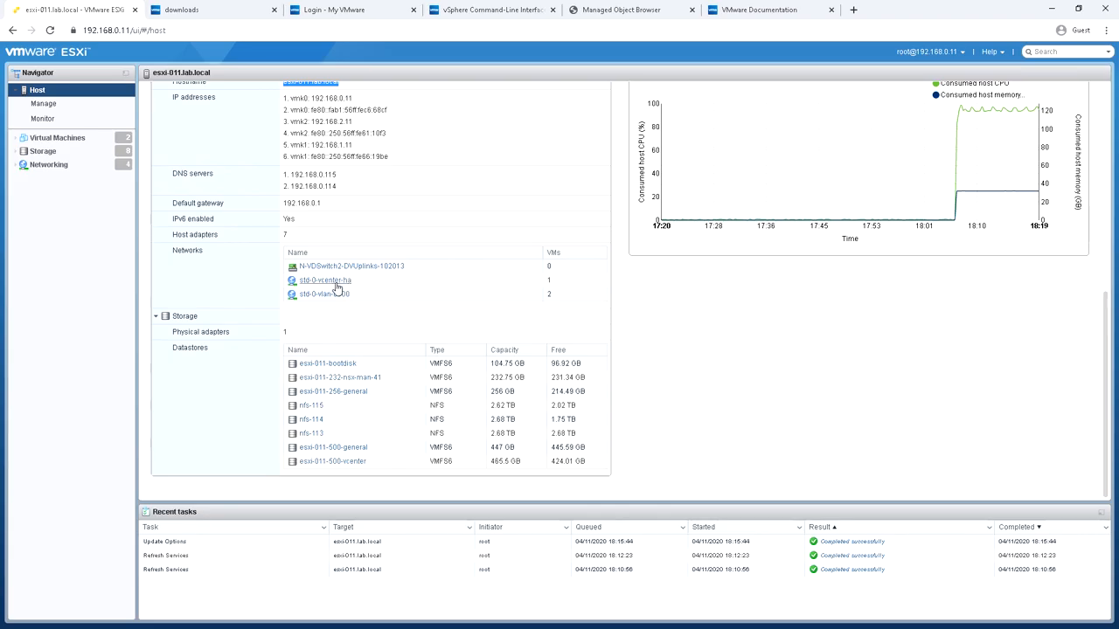
mouse_move(336, 300)
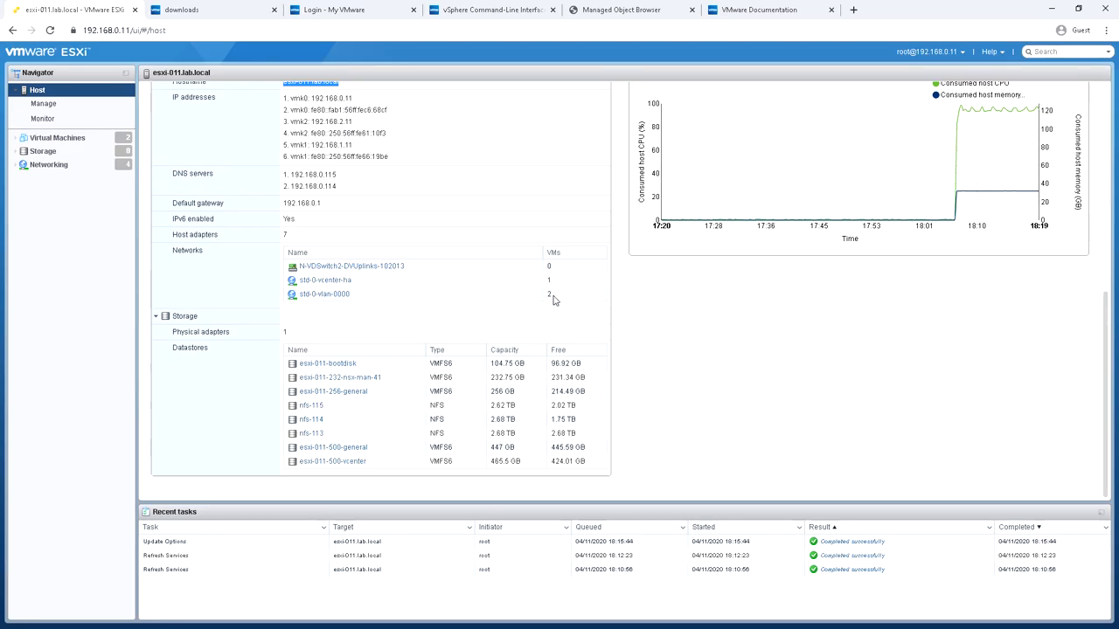
mouse_move(402, 346)
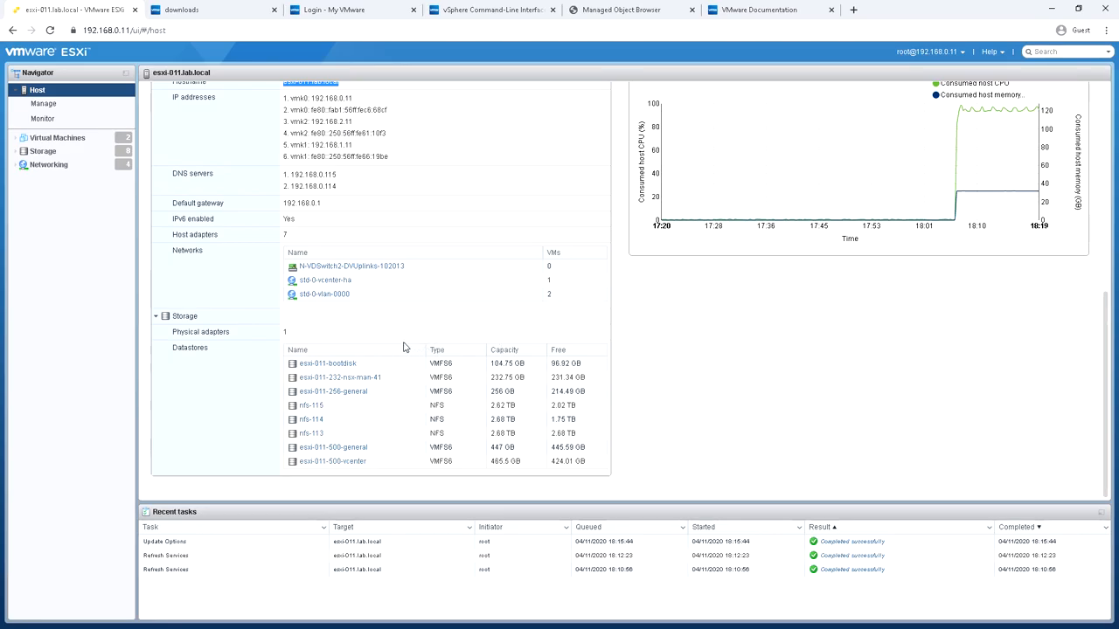
mouse_move(386, 395)
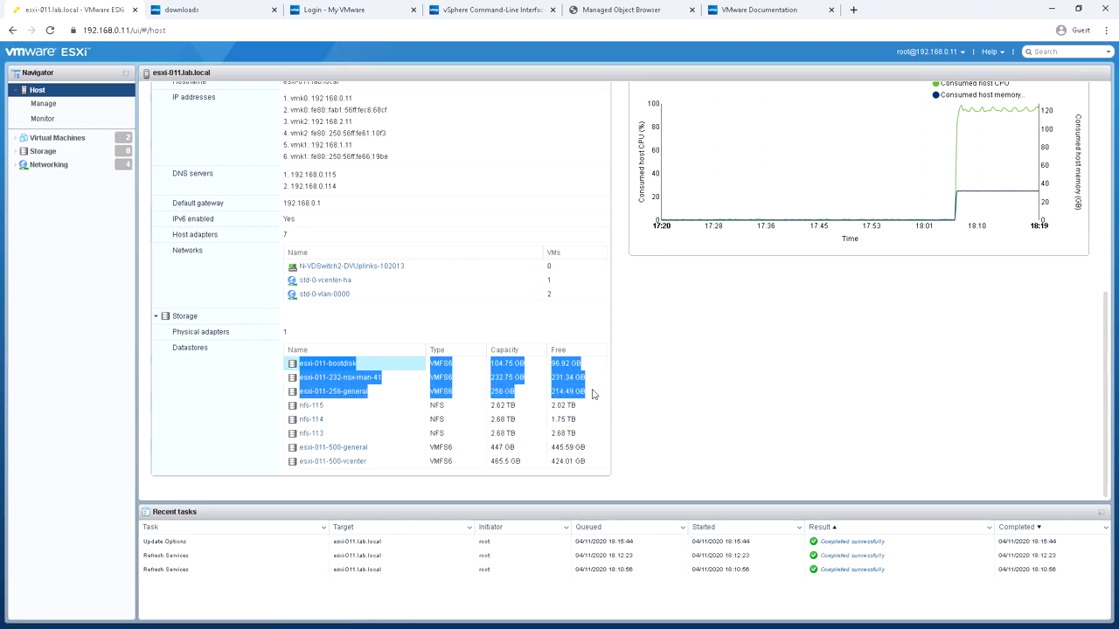
mouse_move(428, 463)
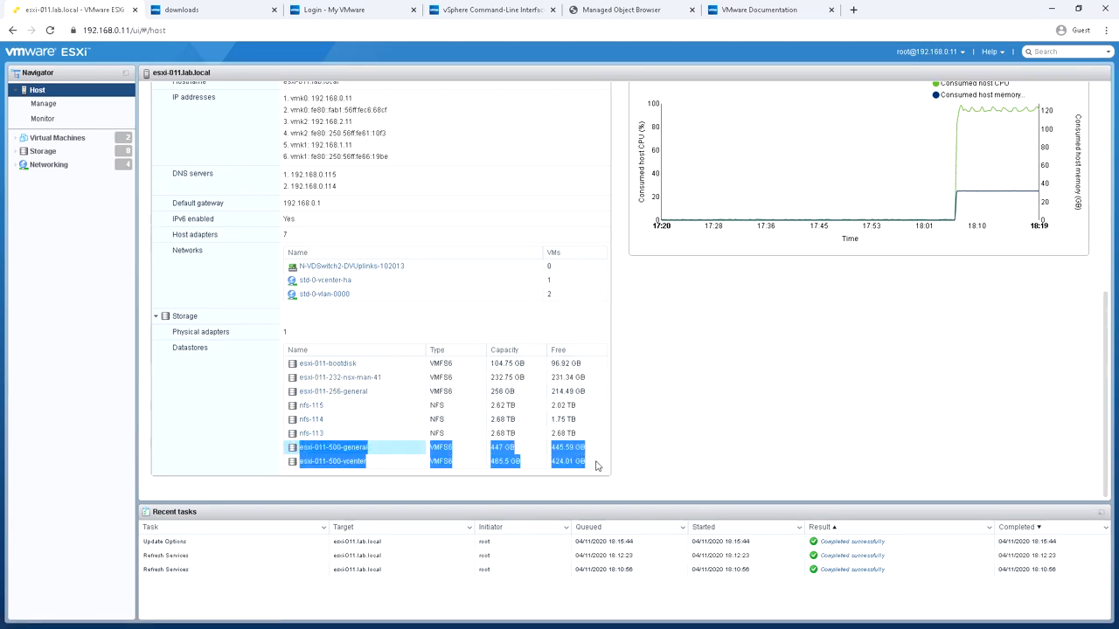
mouse_move(352, 425)
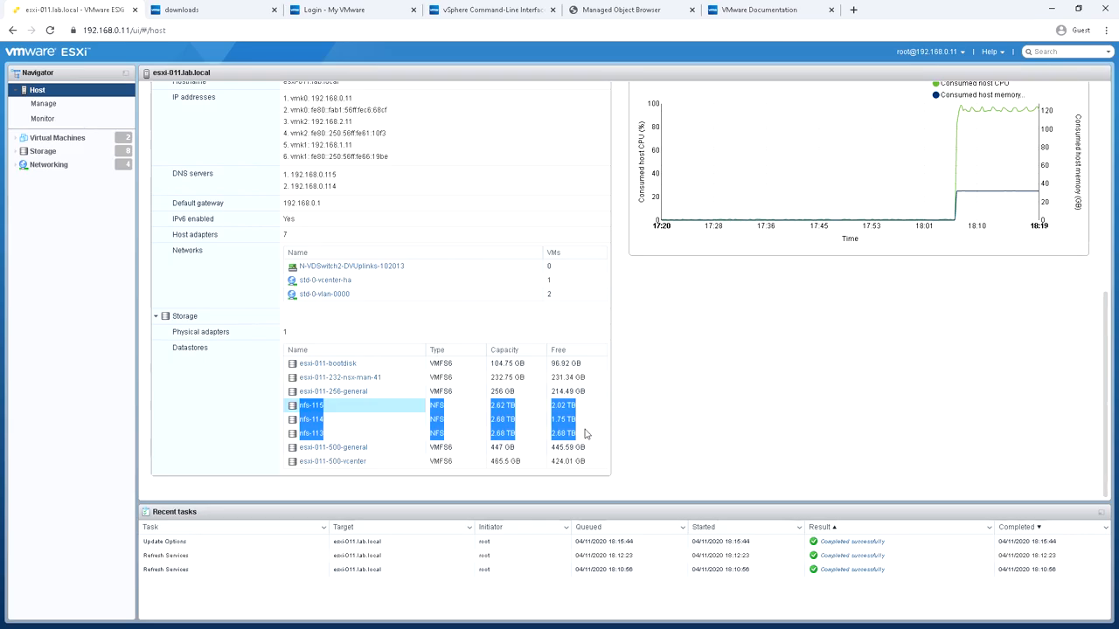
mouse_move(356, 386)
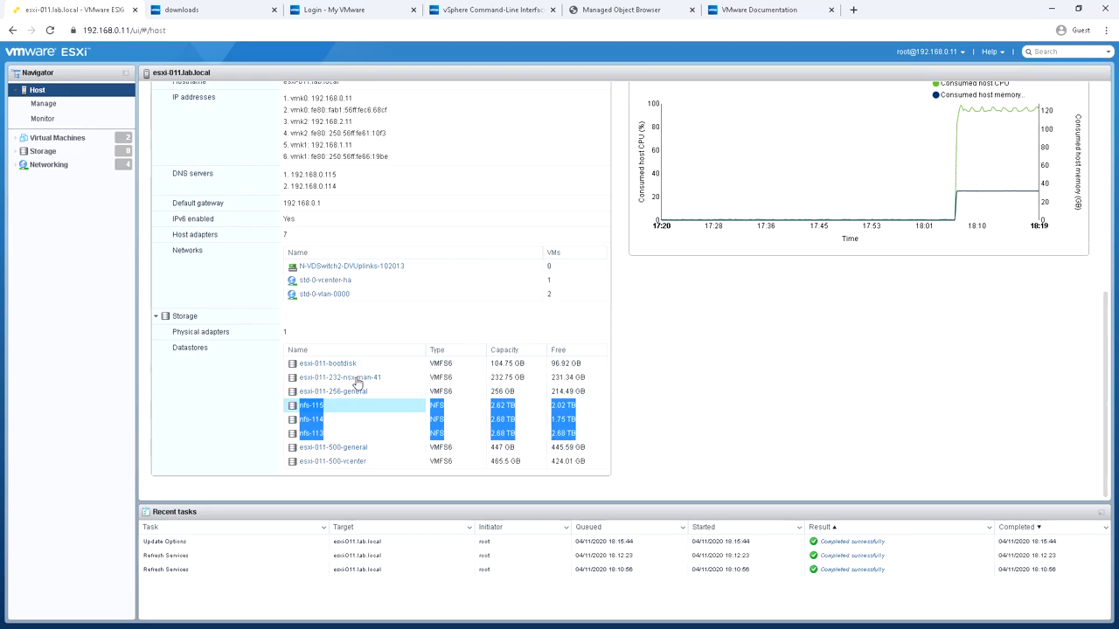
left_click(343, 392)
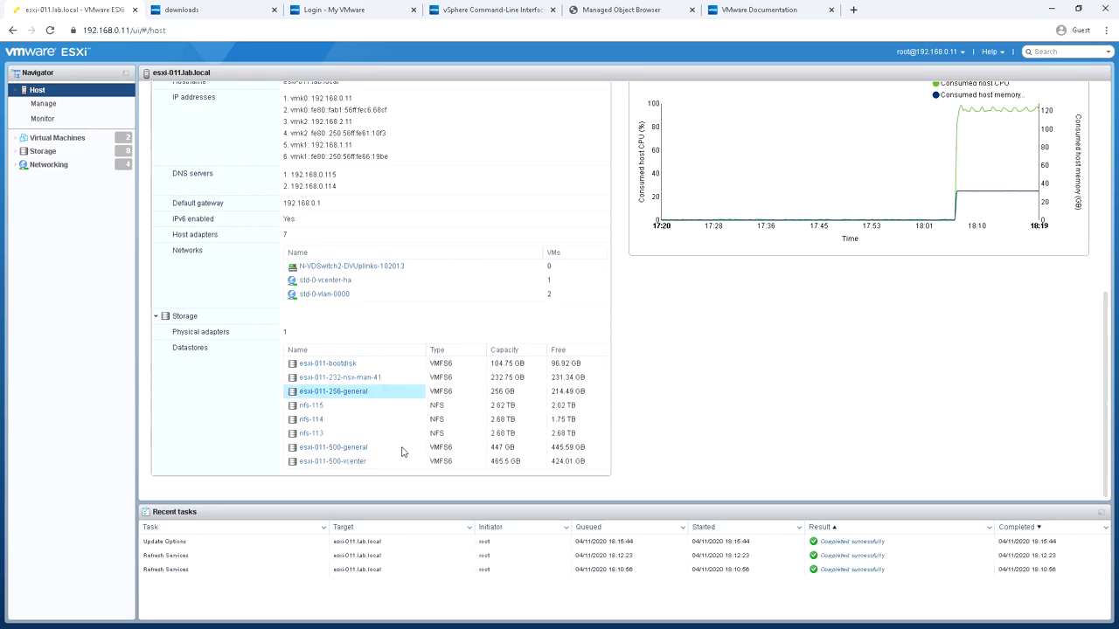
left_click(333, 461)
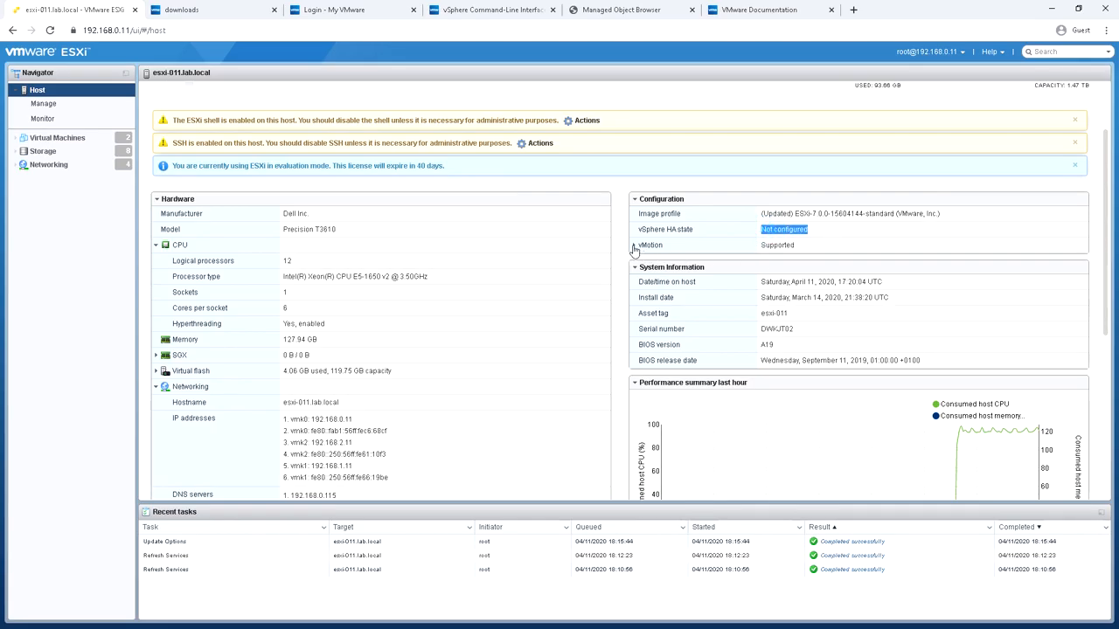
Expand vMotion under Configuration, showing it supported with virtual NIC vmk1
left_click(635, 245)
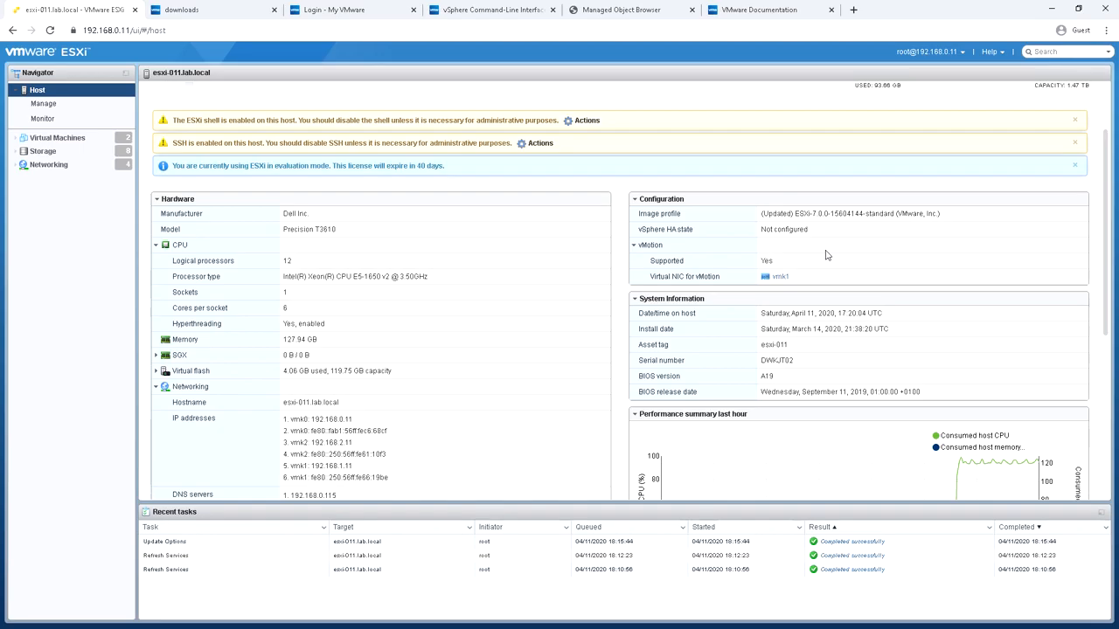
mouse_move(780, 276)
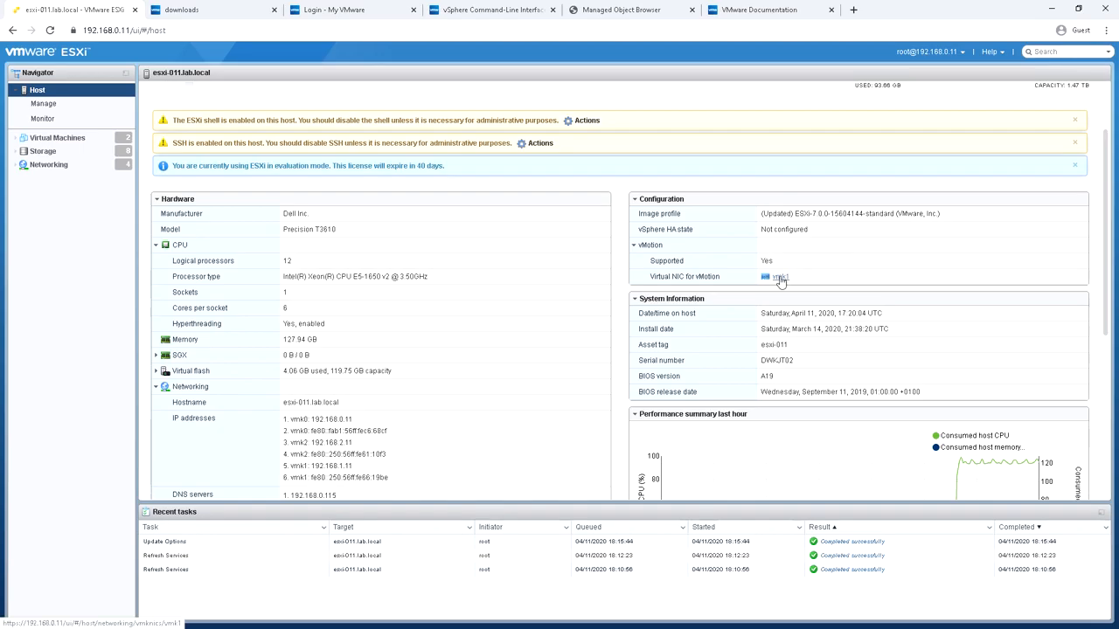
mouse_move(313, 468)
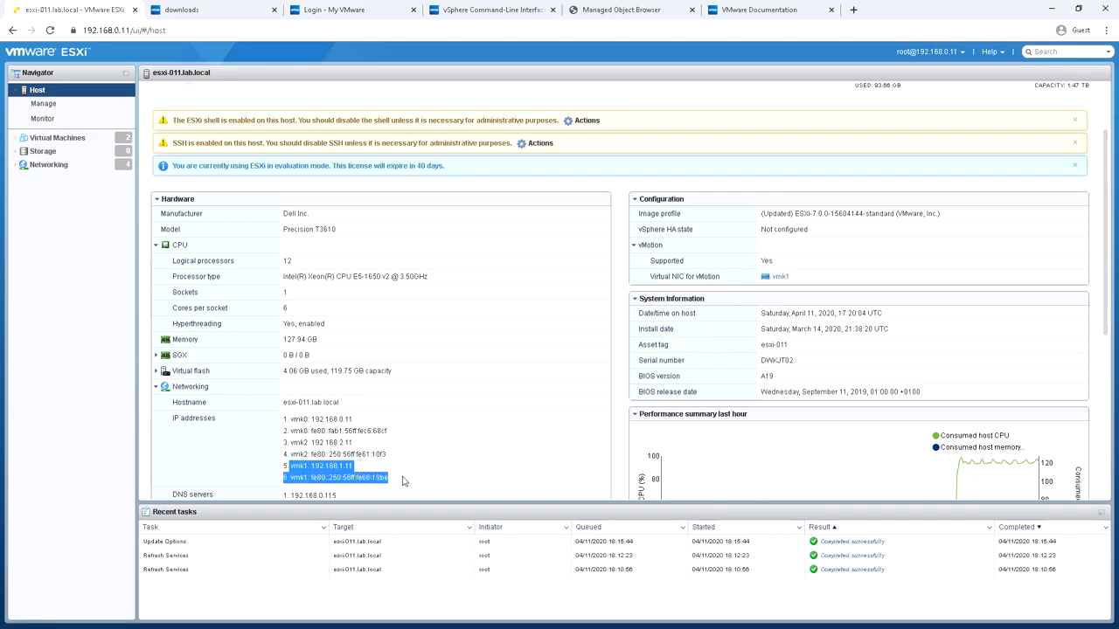
mouse_move(916, 315)
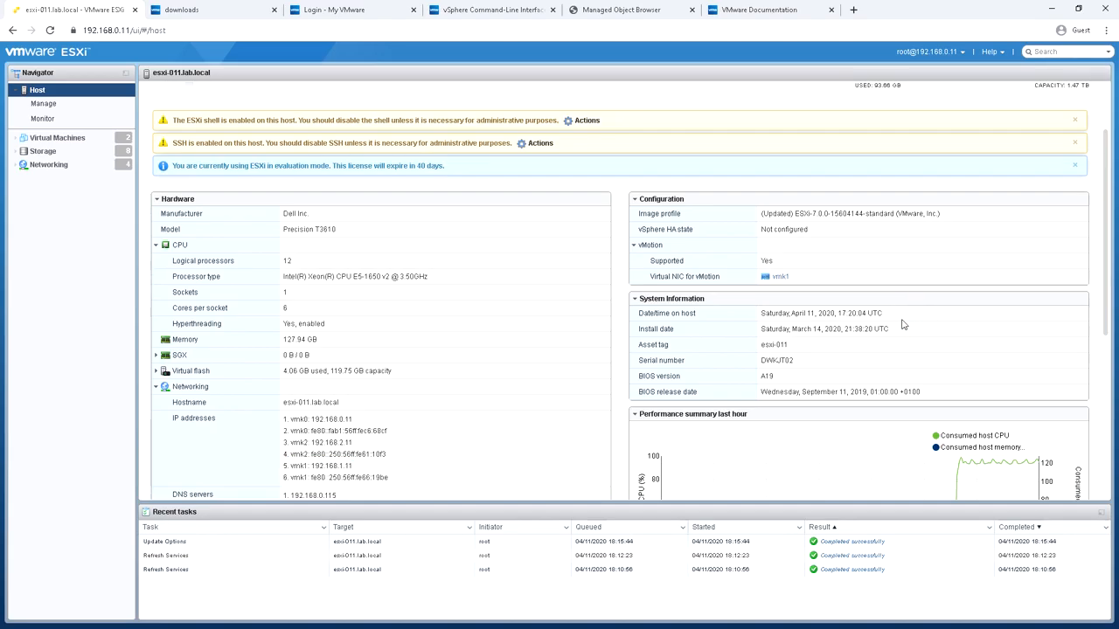
mouse_move(857, 330)
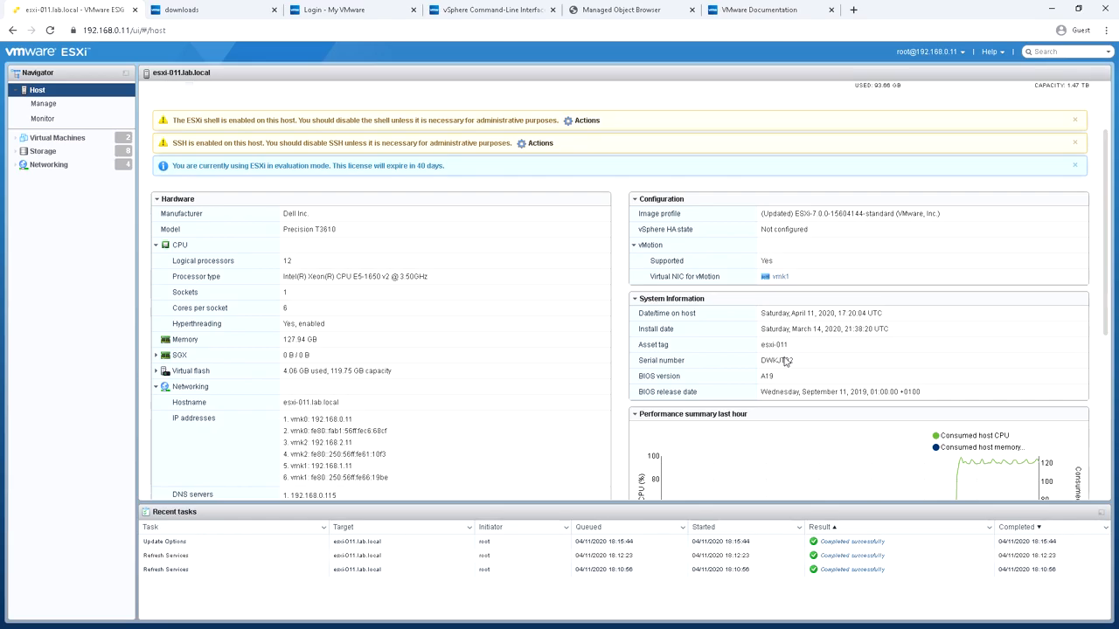
mouse_move(804, 365)
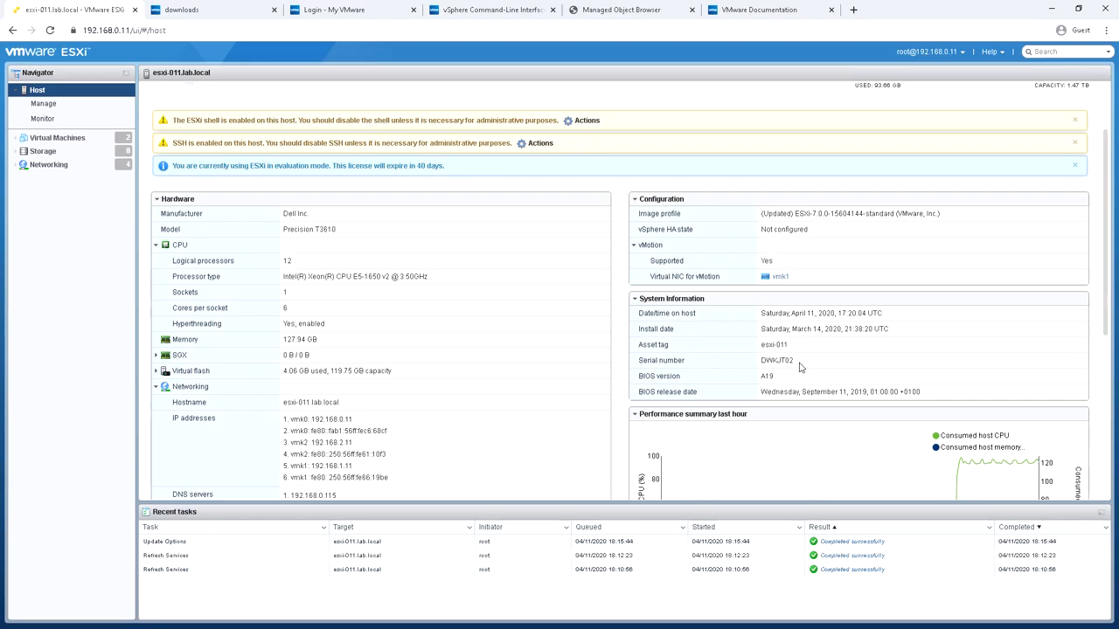
mouse_move(794, 393)
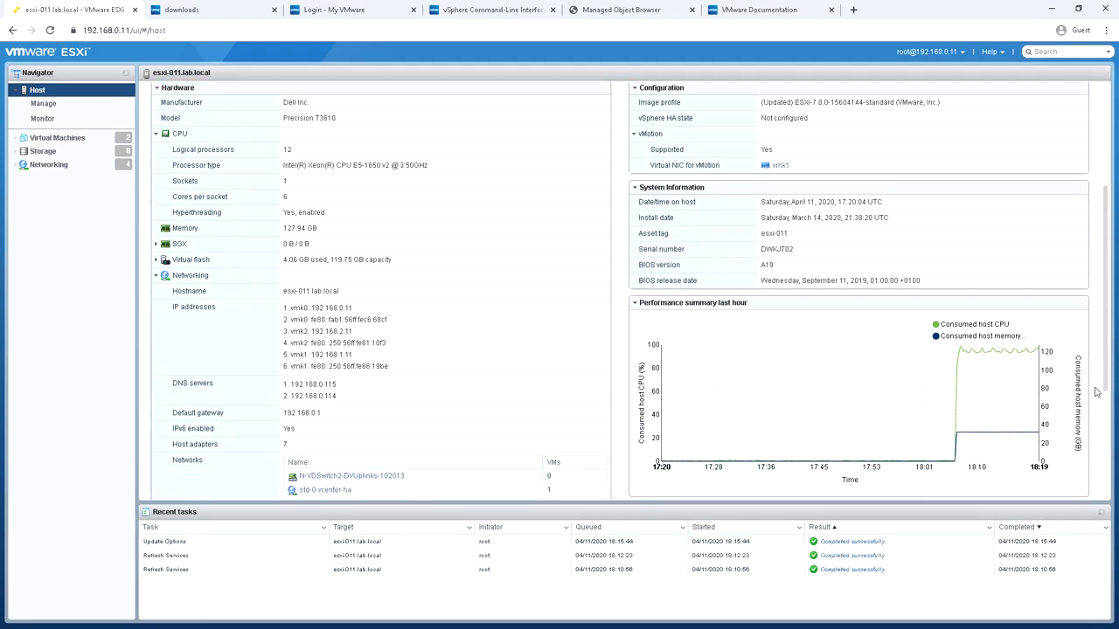
Log out of the host from the user menu, returning to the ESXi login page
scroll("down", 3)
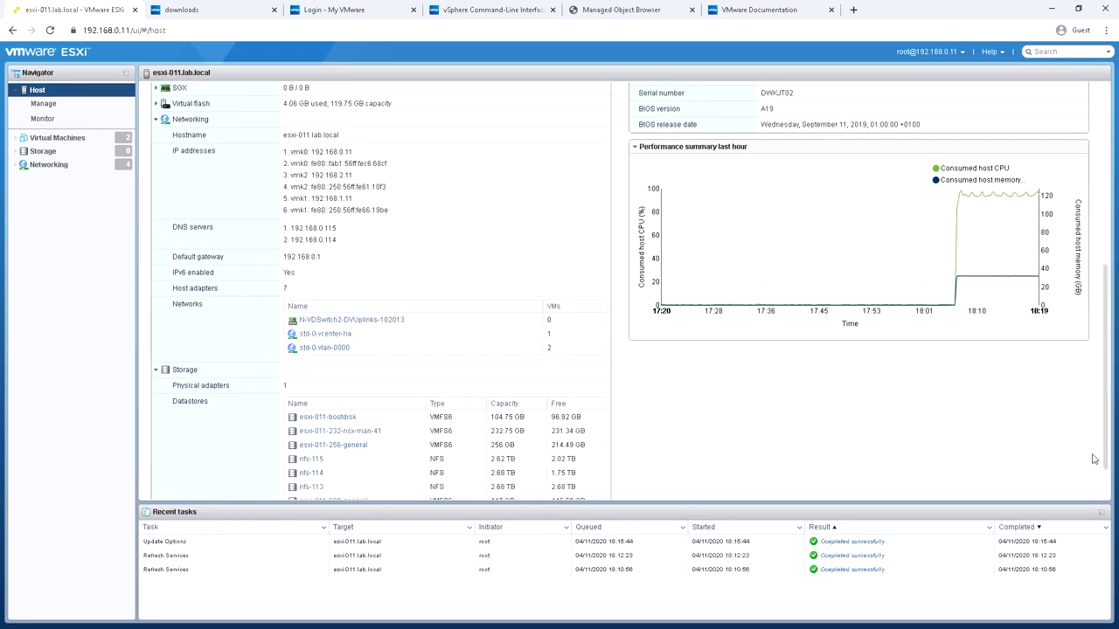
mouse_move(836, 399)
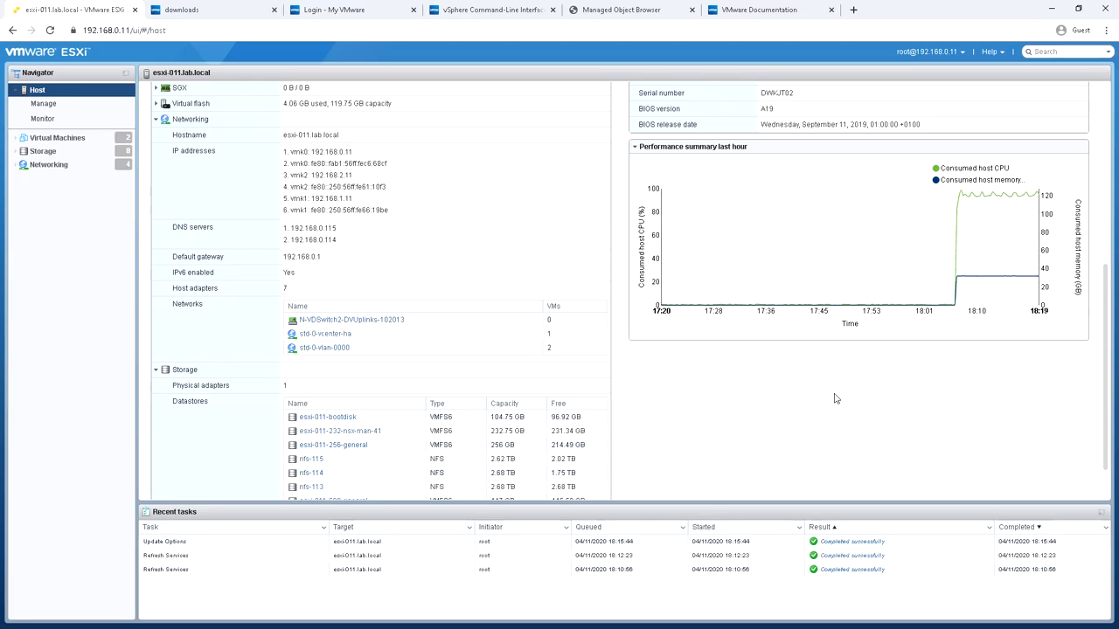
scroll("down", 3)
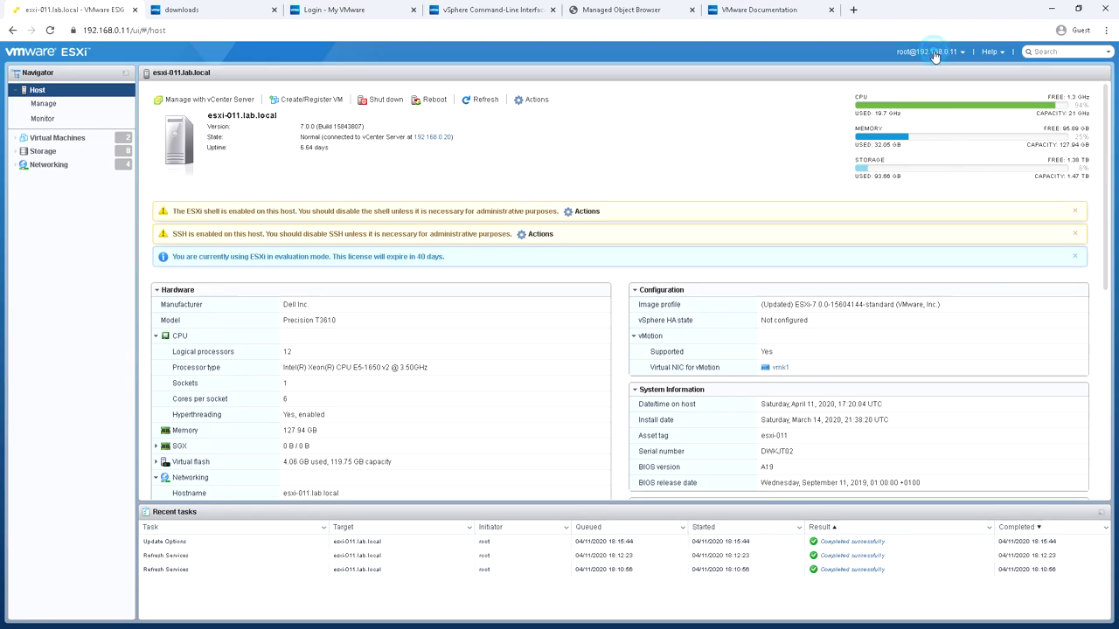
left_click(932, 51)
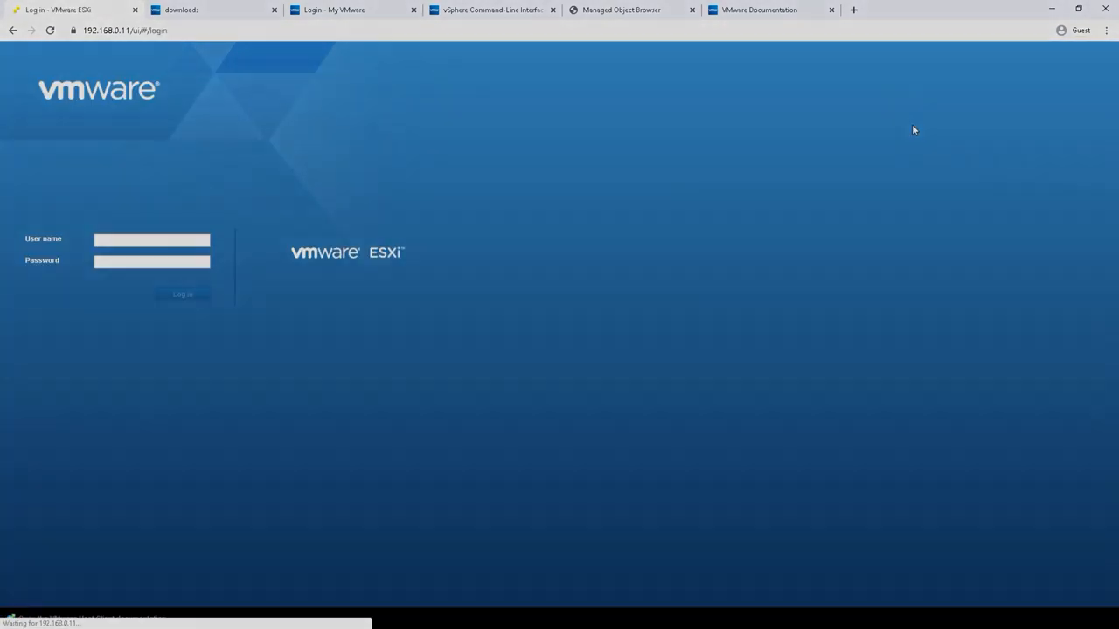